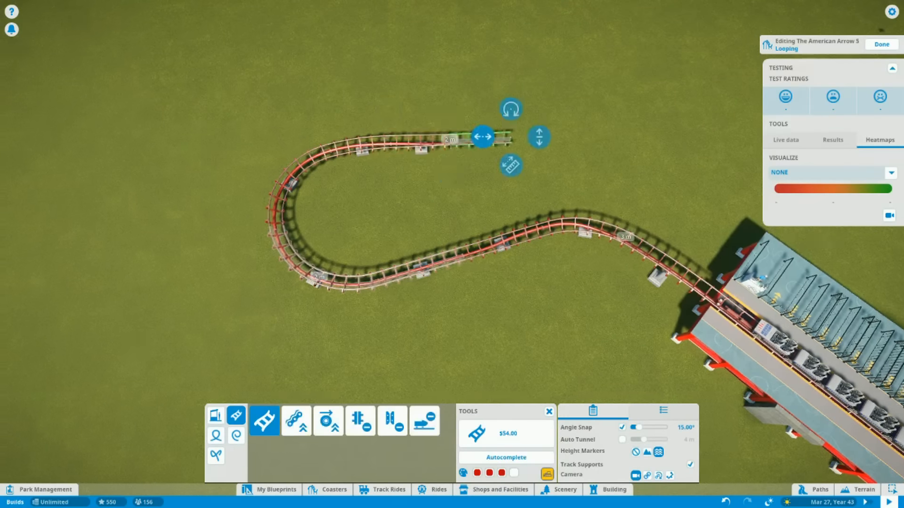
- Extend The American Arrow 5 track from the station onto the tall supported lift hill
left_click(296, 419)
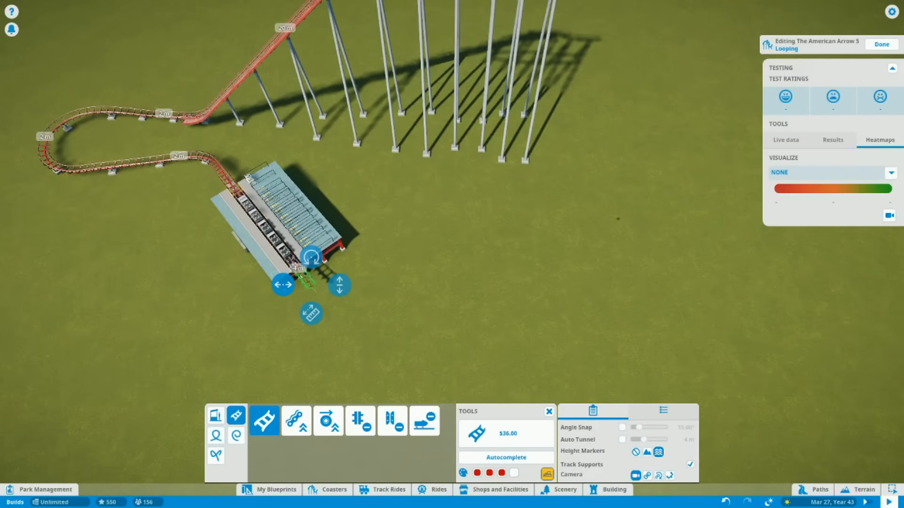
mouse_move(686, 195)
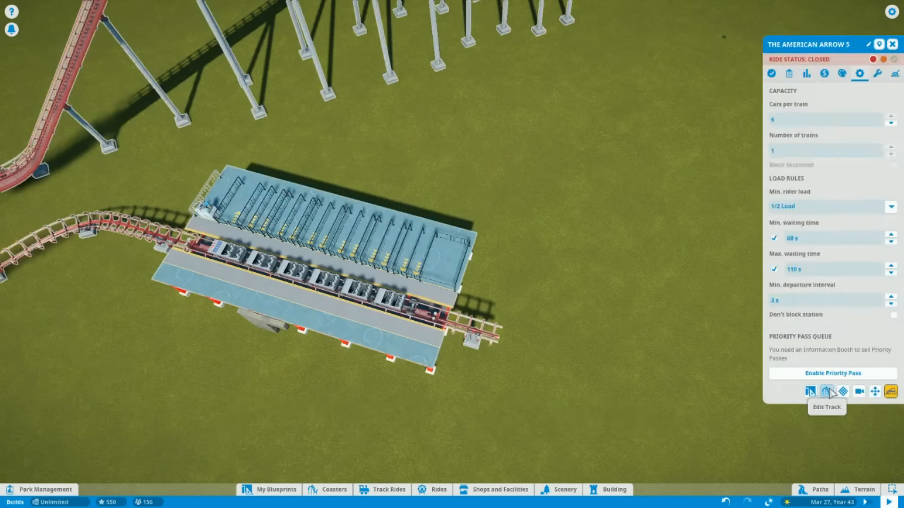
- Reopen track editing on The American Arrow 5 and start a test run
left_click(890, 117)
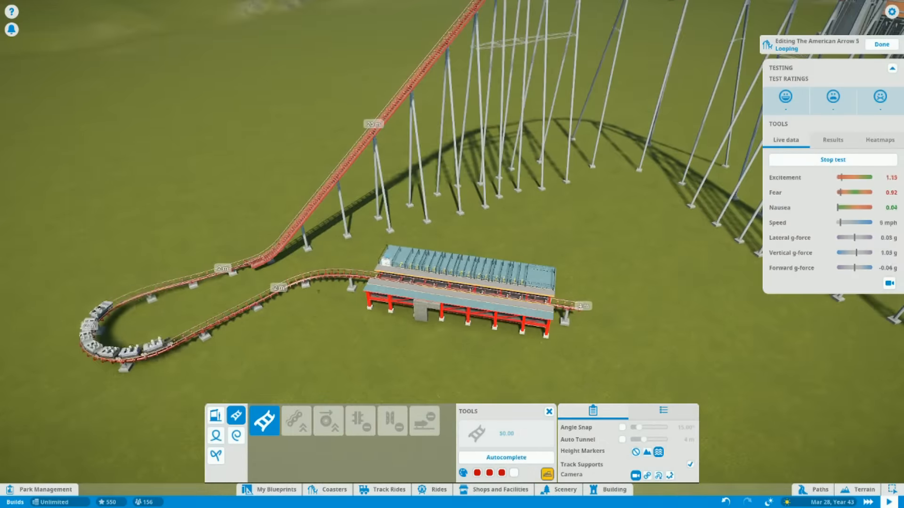
- Adjust the hill heights and vertical loop during a new test run
left_click(393, 420)
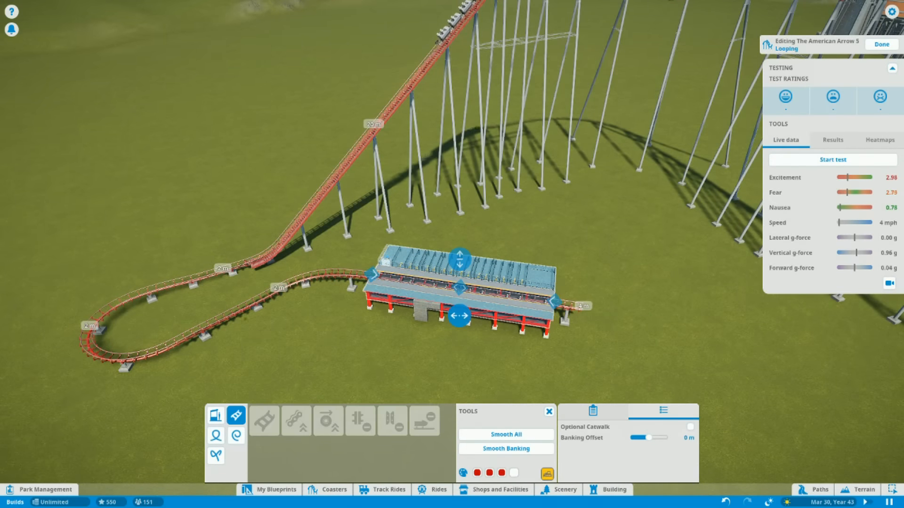
left_click(832, 159)
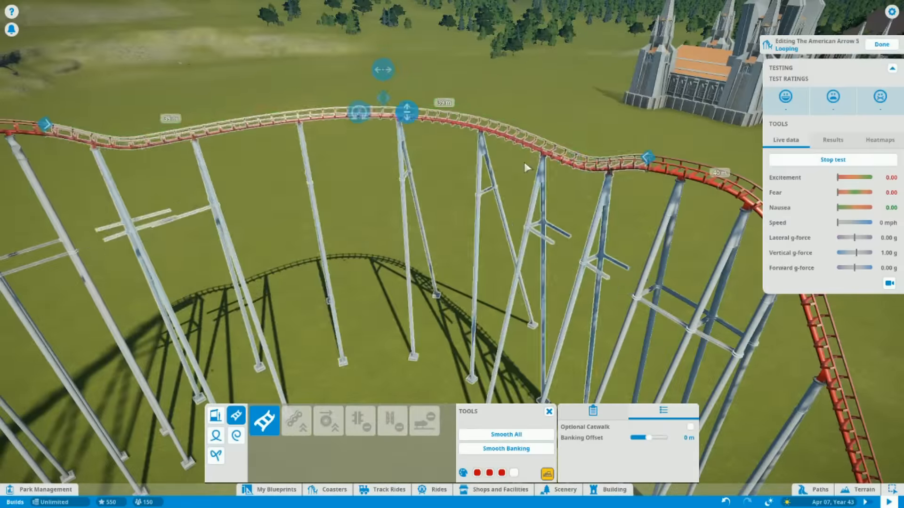
left_click(393, 421)
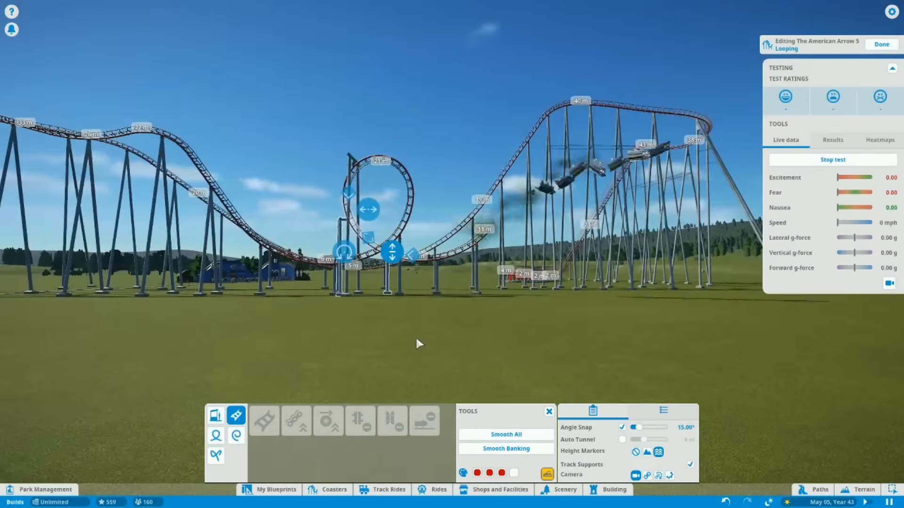
- Place a concrete block and glass panel beneath the elevated station's red supports
left_click(262, 420)
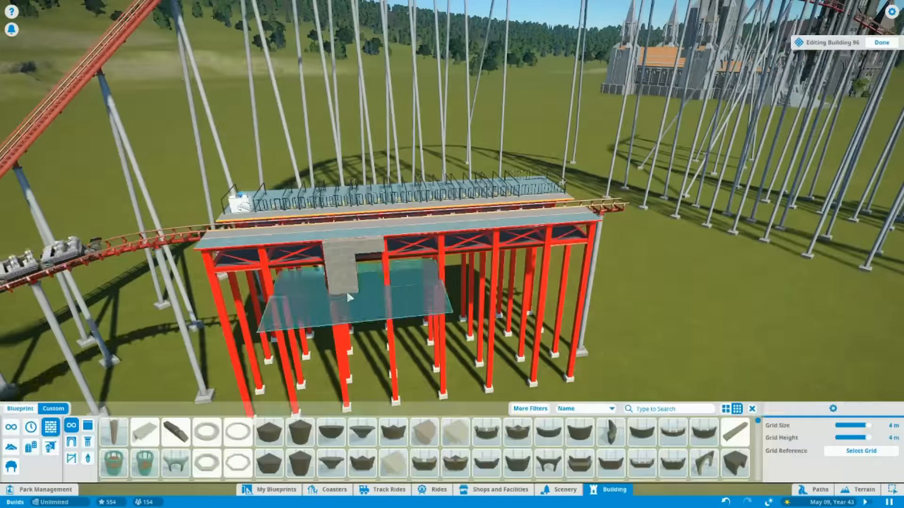
- Raise or lower an airtime hill, testing at 9.57 excitement and 9.44 fear
left_click(881, 42)
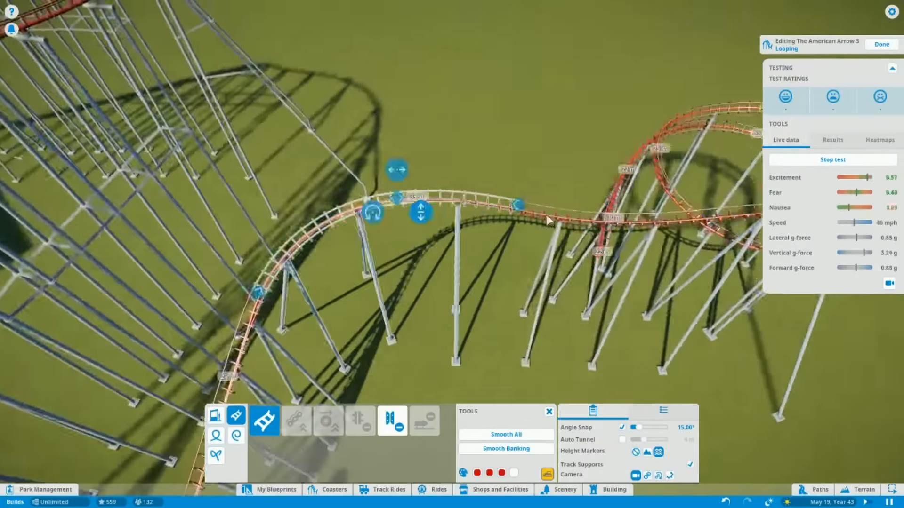
- Smooth the helix and hills so the circuit tests at 7.26 excitement, 4.37 fear
left_click(505, 434)
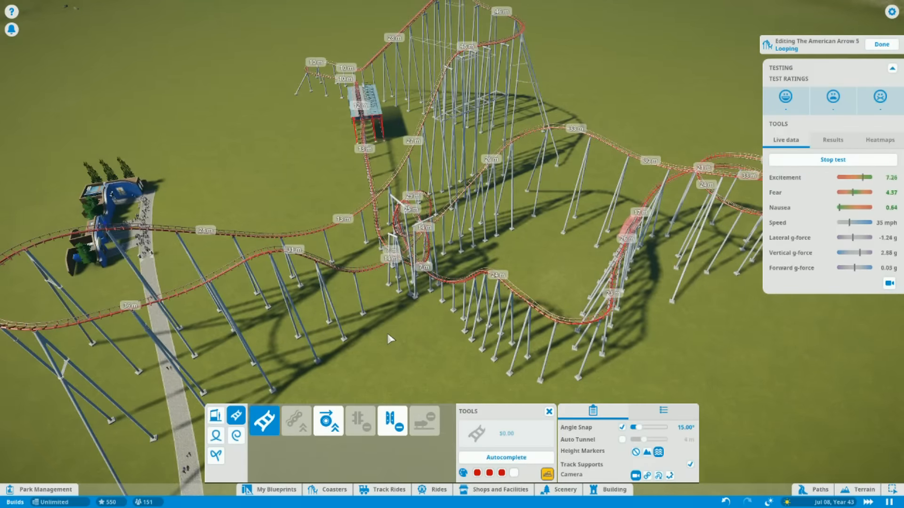
left_click(831, 140)
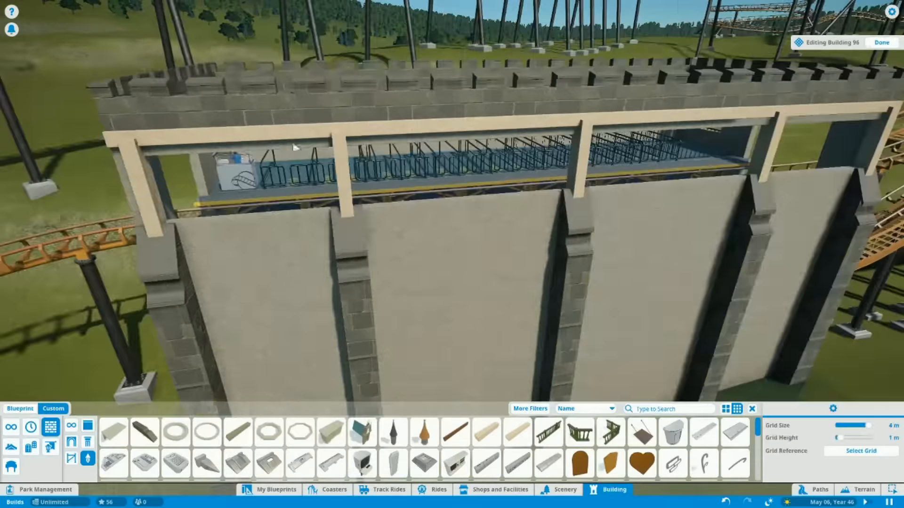
- Line both sides of the station platform with crenellated castle wall pieces
left_click(238, 431)
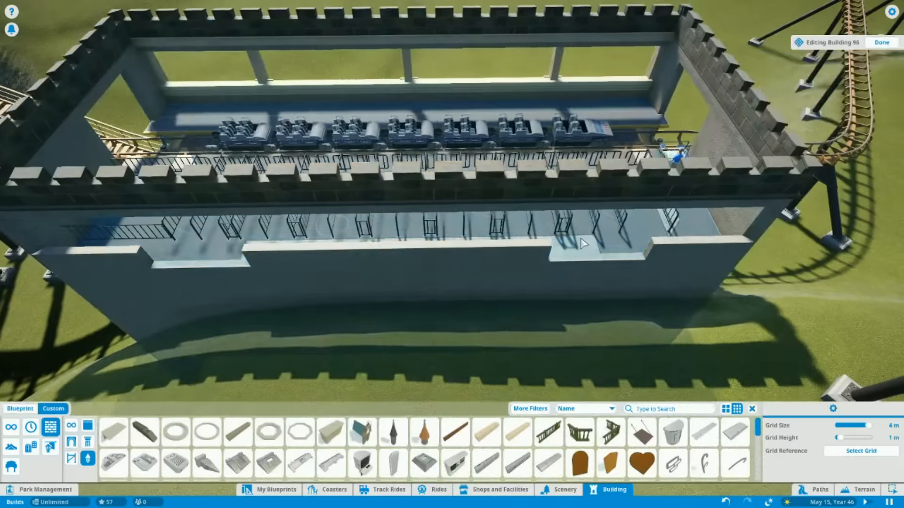
- Search building pieces for 'rough' and place a Castle Buttress under the track
left_click(881, 42)
type("r")
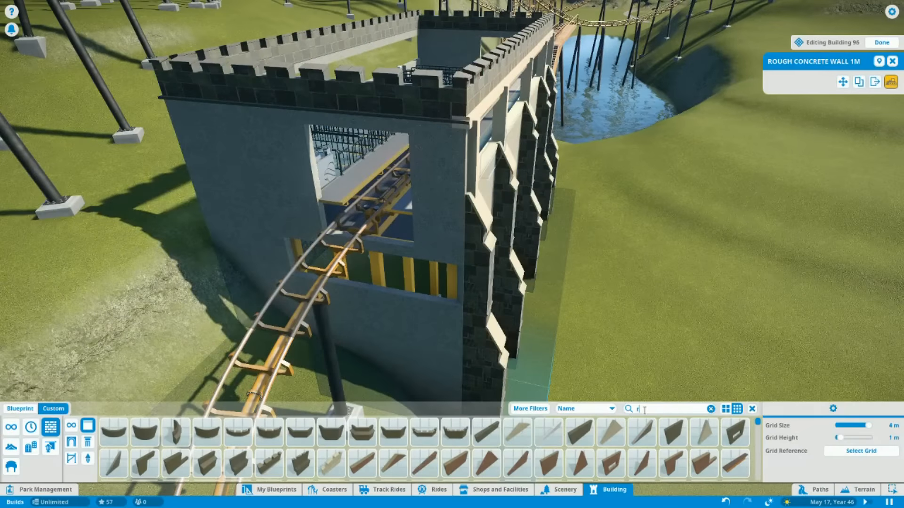
type("ough")
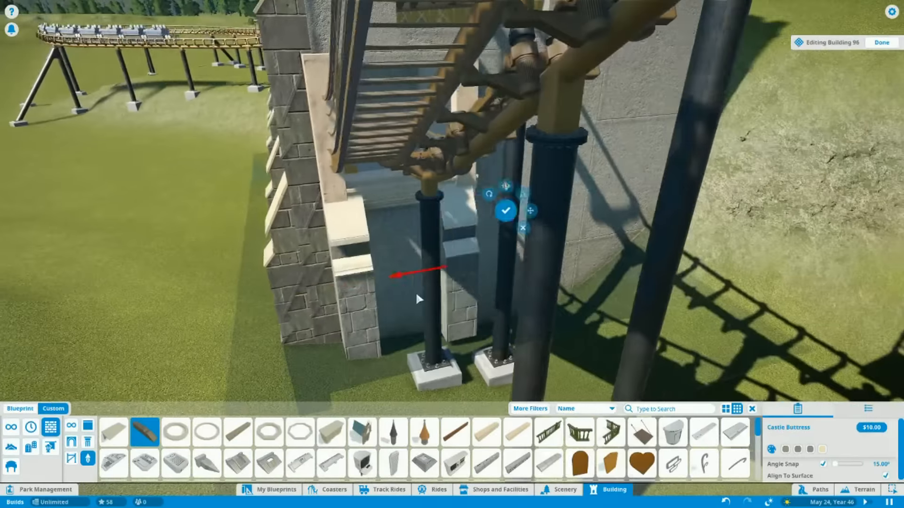
- Set the buttress, fit a wide reinforced wooden double door, and add curved castle walls
left_click(516, 433)
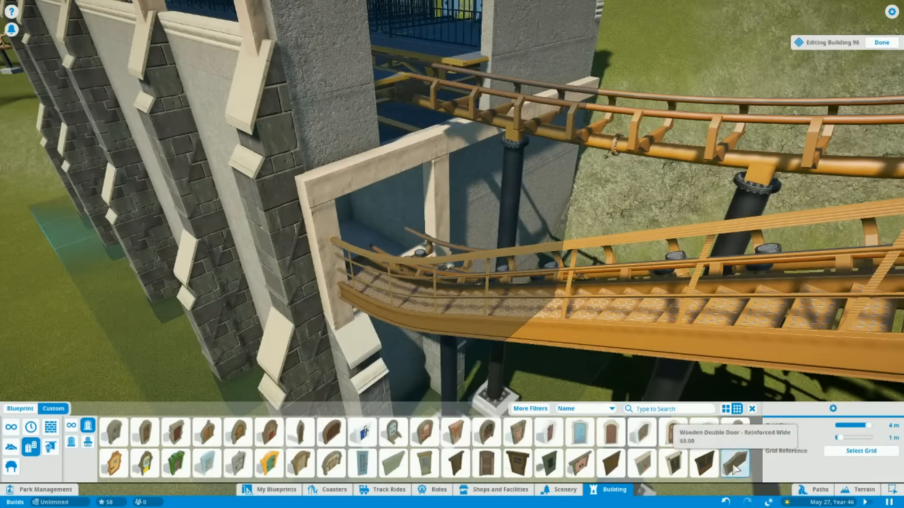
left_click(734, 462)
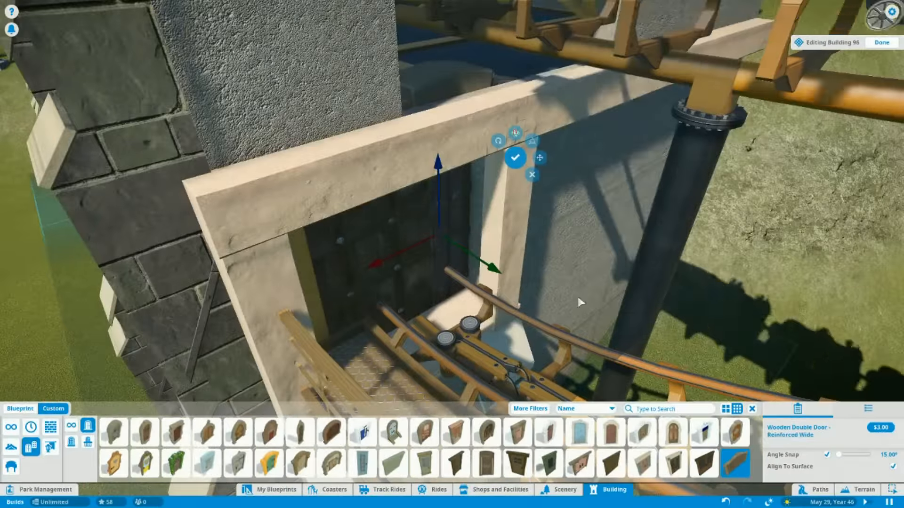
left_click(330, 464)
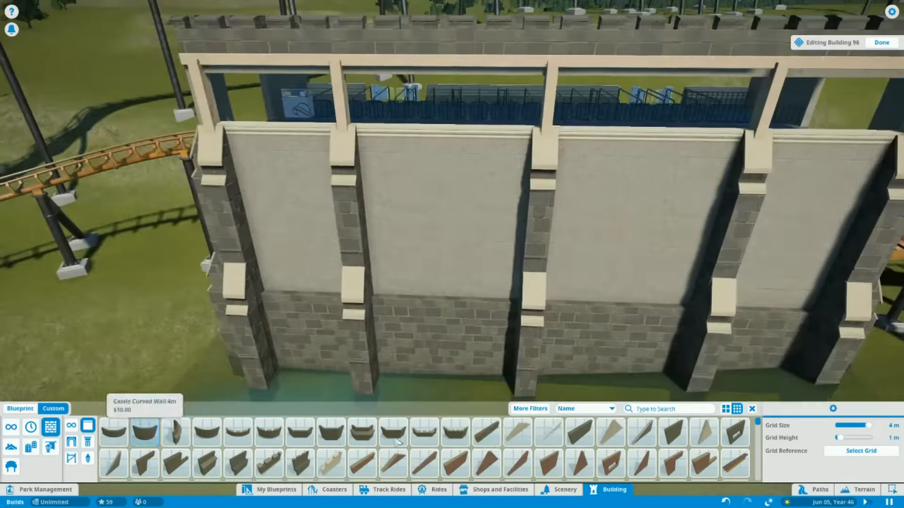
left_click(489, 432)
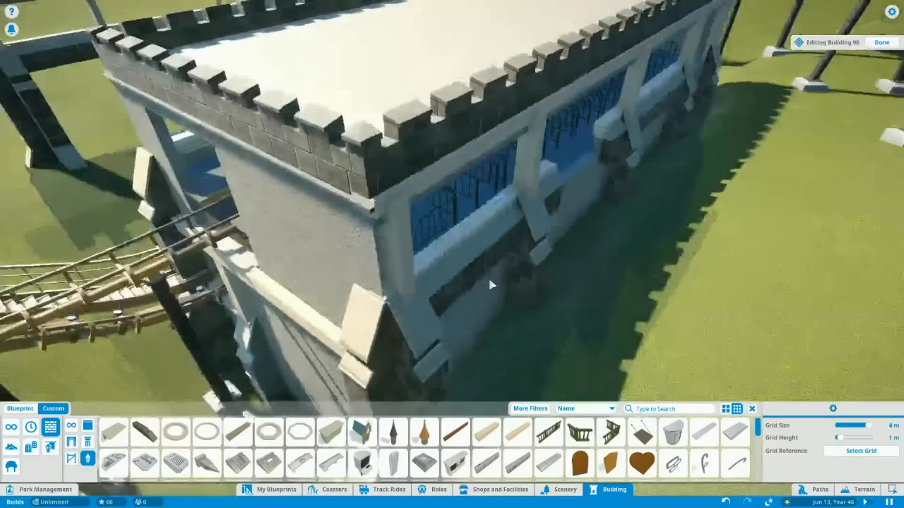
- Build a new queue pavilion beside the coaster with cobbled floor and slate roof
left_click(880, 42)
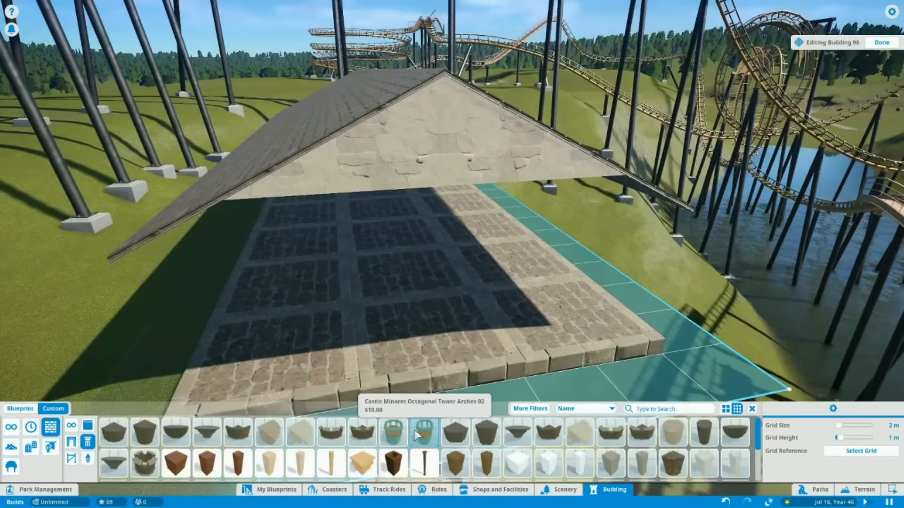
- Pick the Wooden Column 2m post to support the pavilion's slate roof edges
left_click(393, 465)
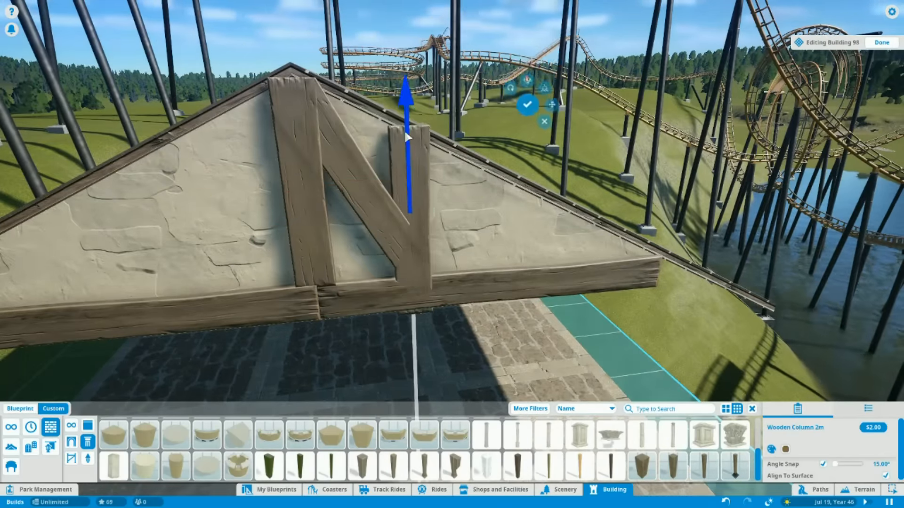
scroll("down", 3)
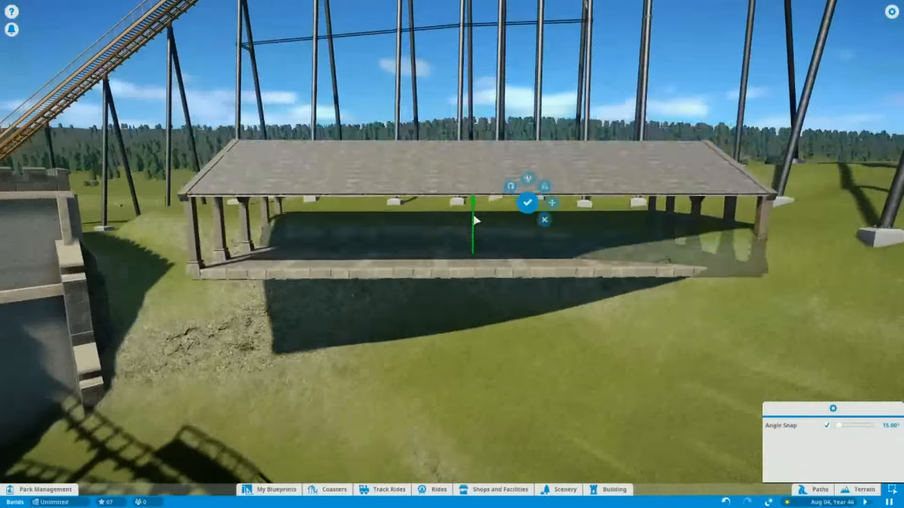
- Confirm the queue pavilion's new position beside the castle station
left_click(859, 490)
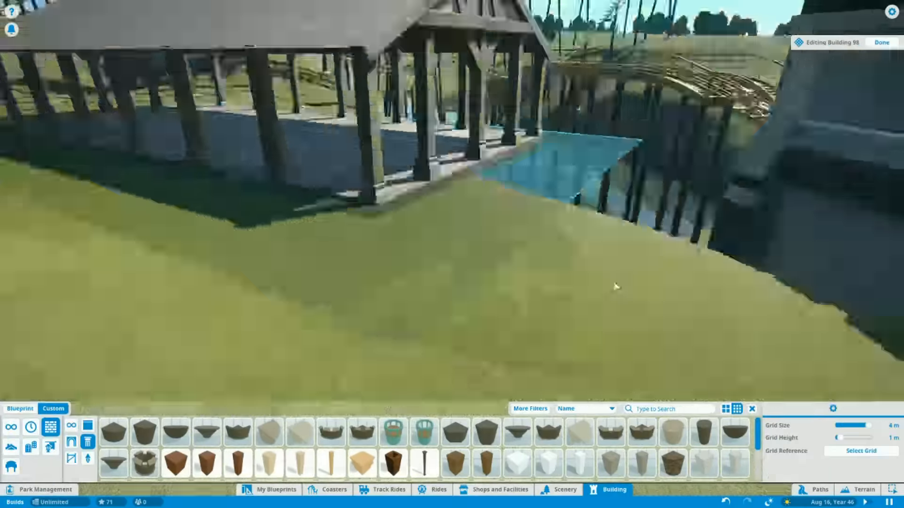
left_click(881, 41)
type("wood")
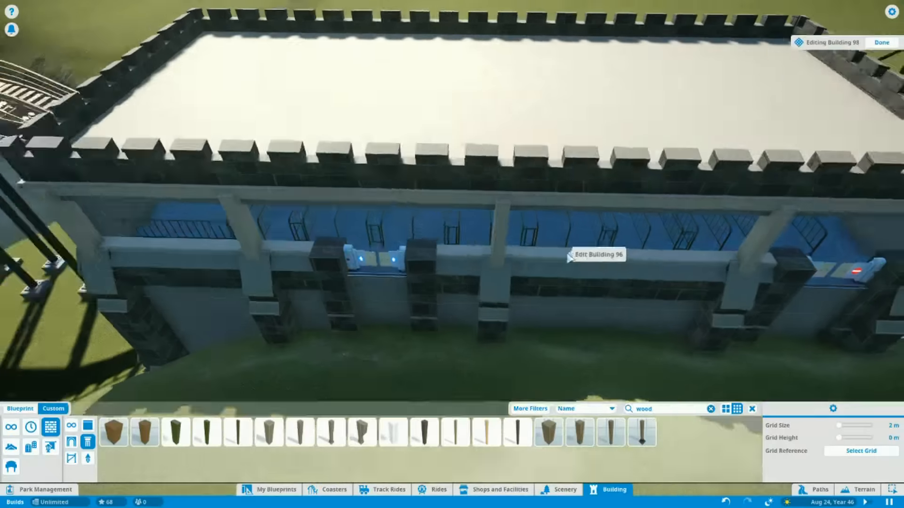
- Lay a curved footpath toward the station and add a raised stone pavilion slab
left_click(881, 42)
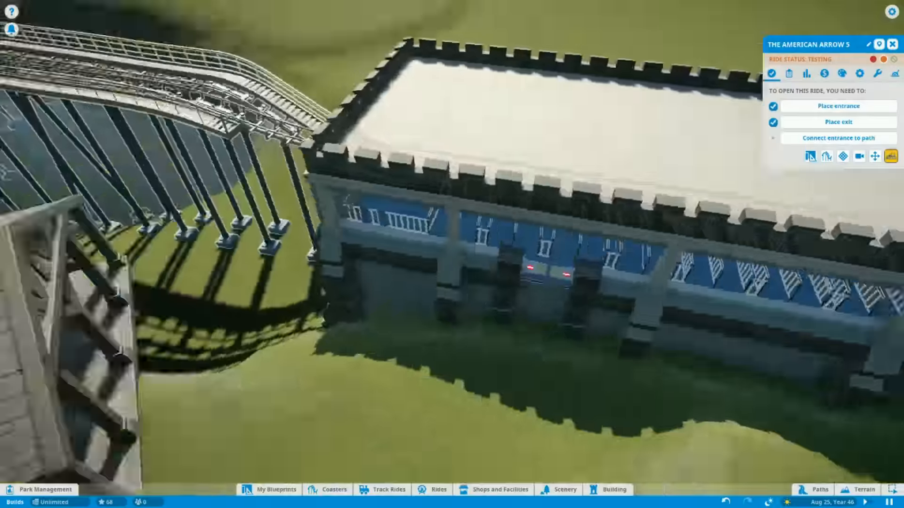
left_click(818, 489)
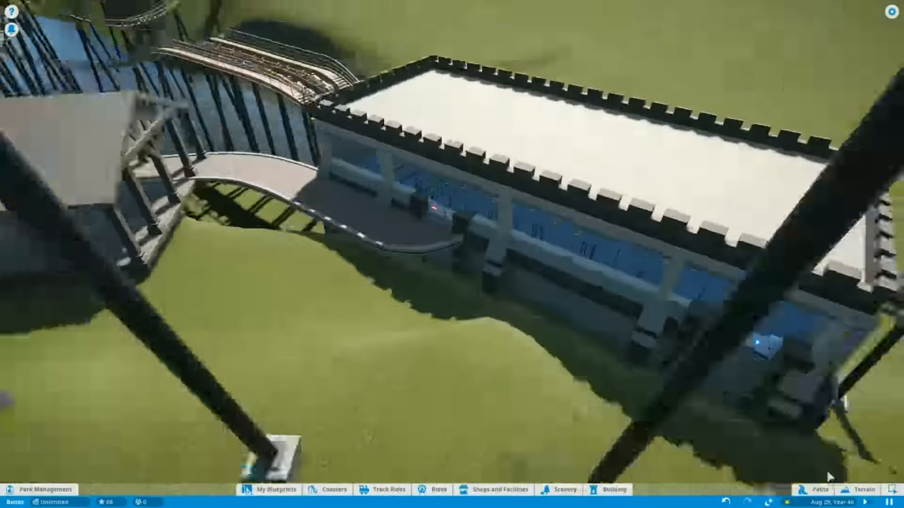
left_click(818, 489)
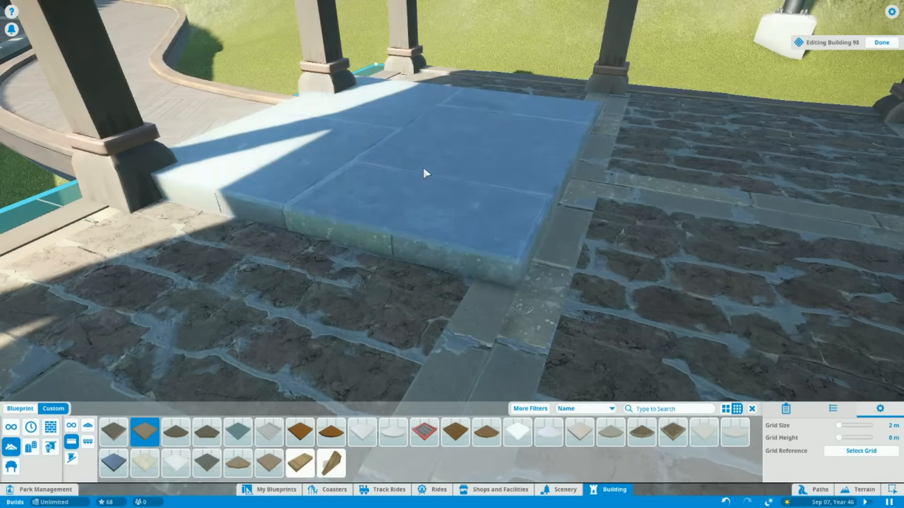
- Place the raised stone slab and finish the Editing Building session with Done
left_click(820, 489)
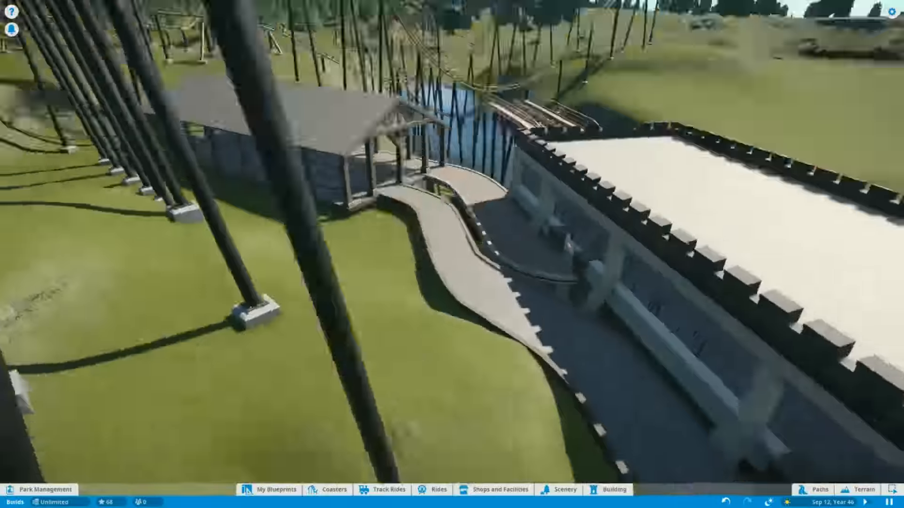
- Build a long slate-roofed structure with brick walls beside the queue path
left_click(857, 489)
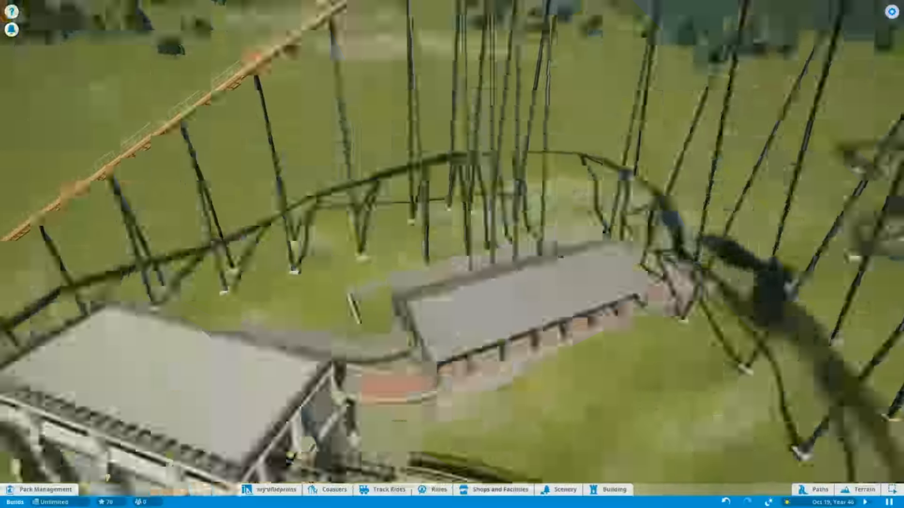
- Extend a broad raised stone terrace and switch the catalogue to pillars/columns
left_click(819, 489)
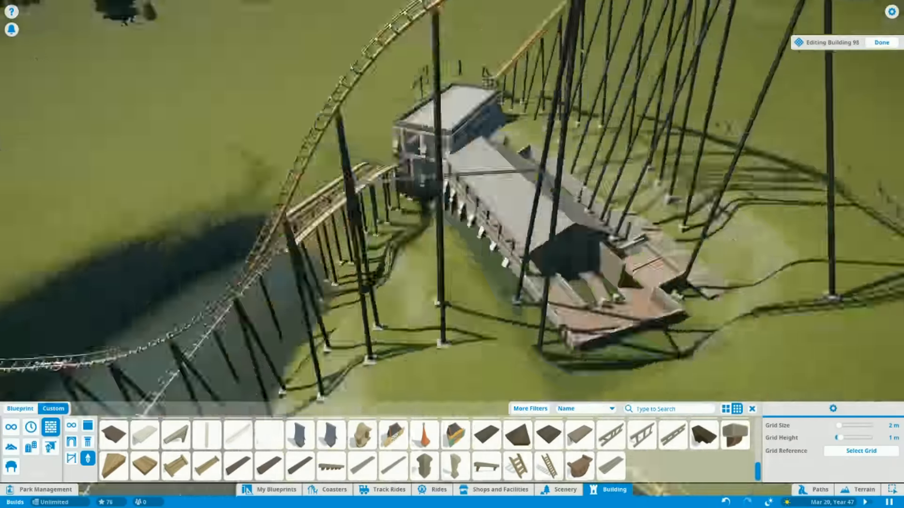
left_click(863, 489)
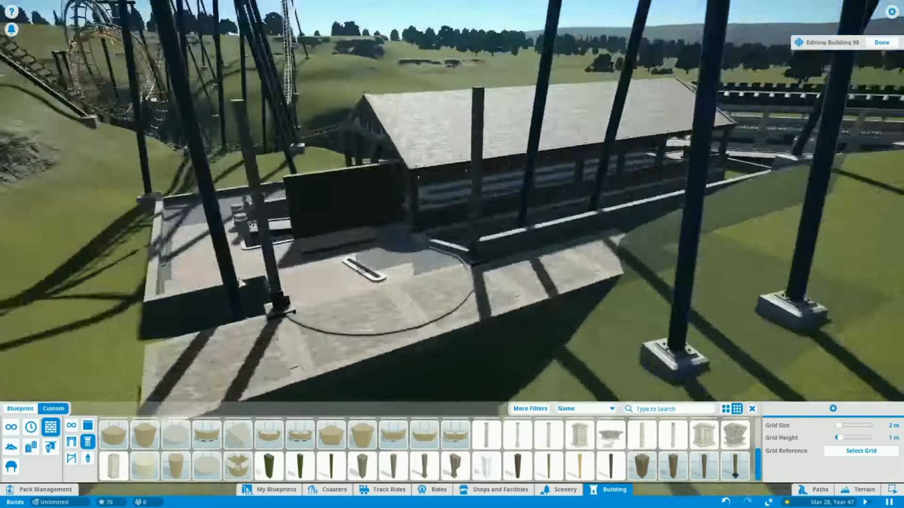
- Search 'wood' and place a Wooden Balcony Base Square against the station wall
type("woord")
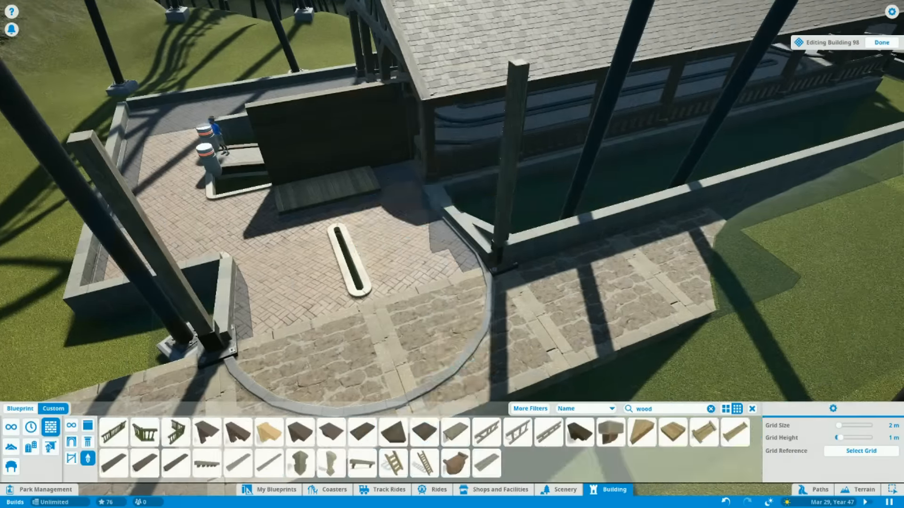
left_click(362, 432)
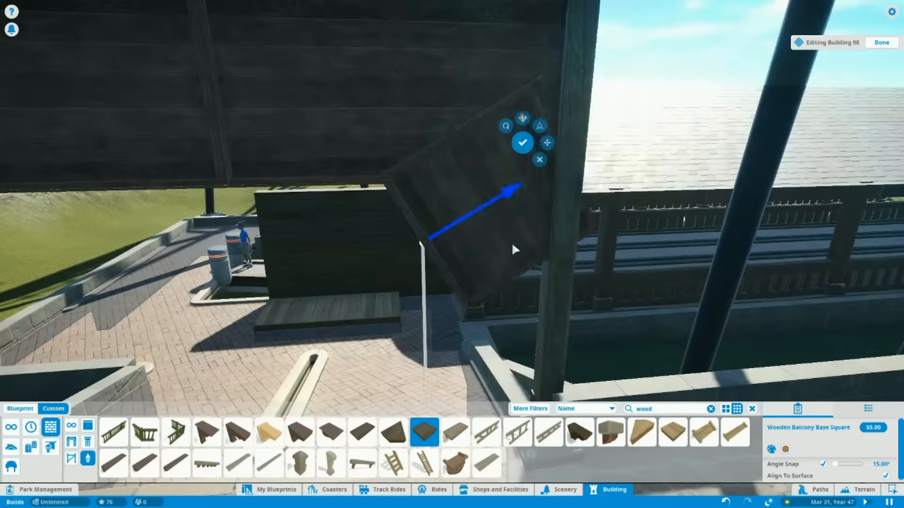
left_click(392, 433)
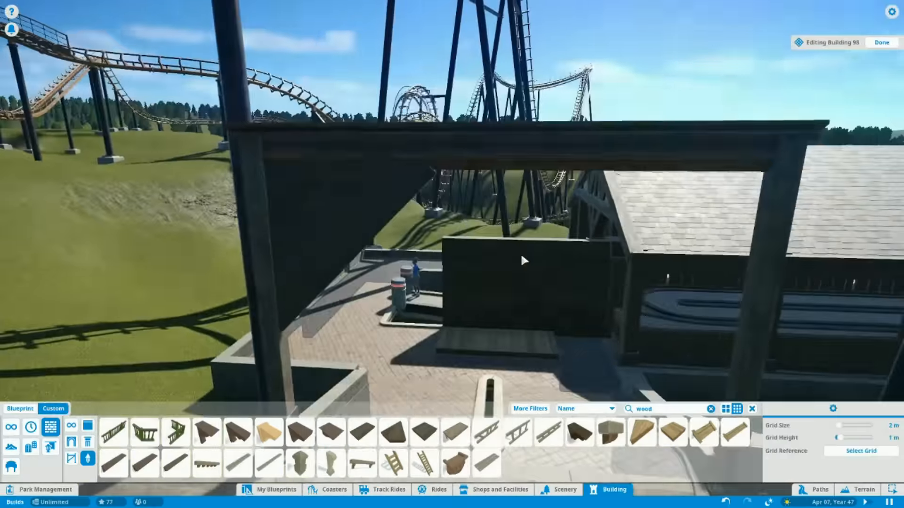
- Place Editable Sign - Crest under the entrance frame, then choose Oval Small Lit
left_click(268, 463)
type("edit")
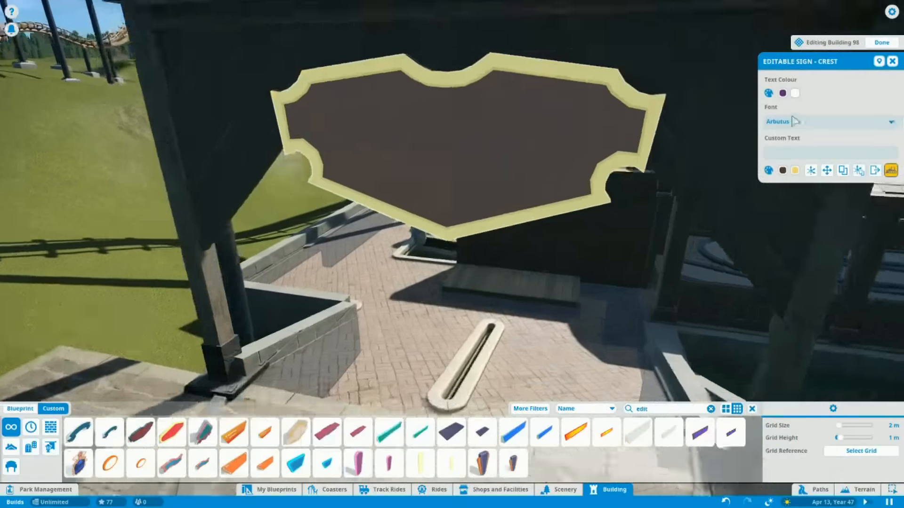
left_click(140, 464)
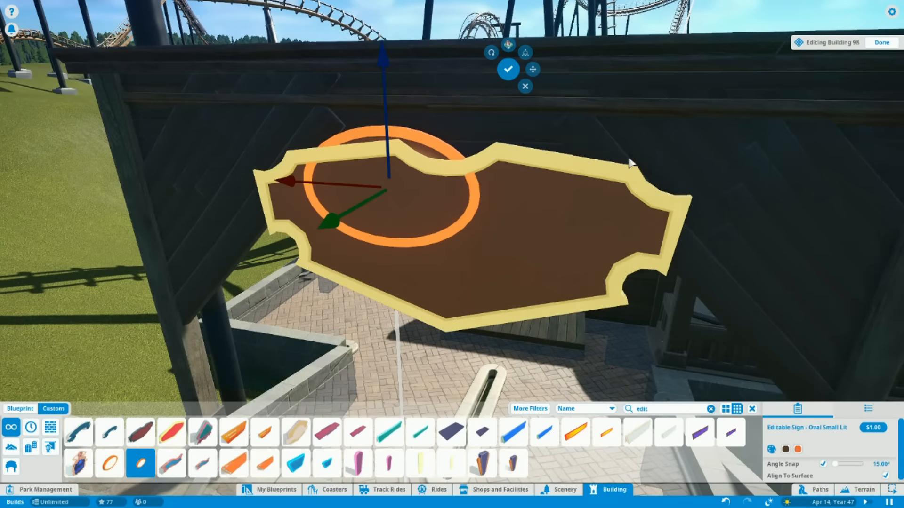
- Letter the oval sign 'The LochNess Monster' in blue, then search 'sign'
left_click(203, 464)
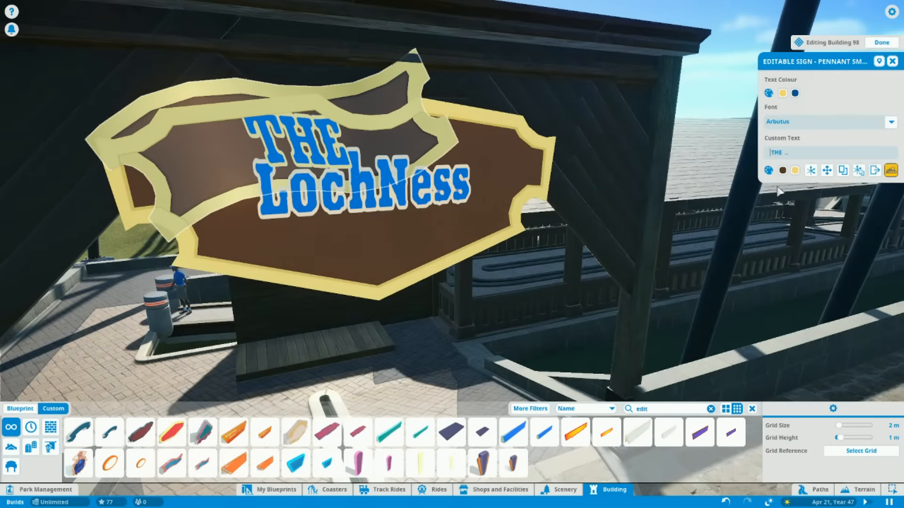
type("The")
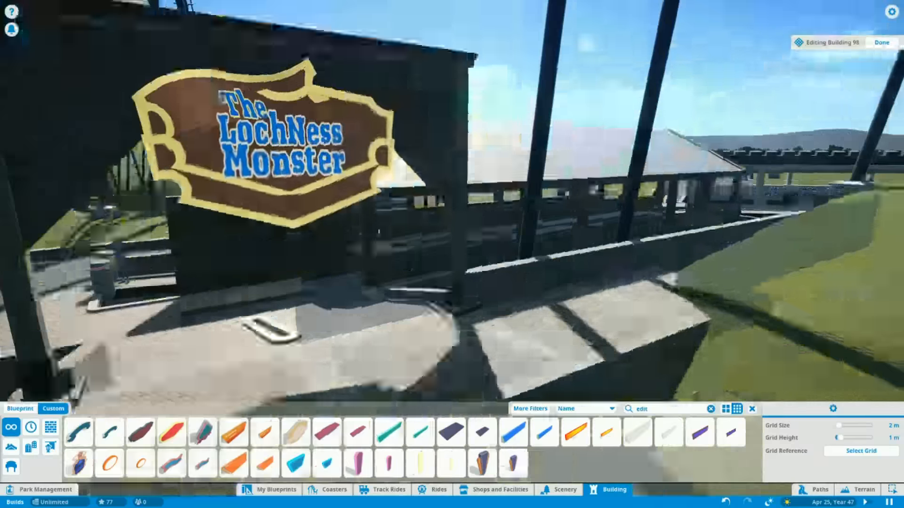
type("sign")
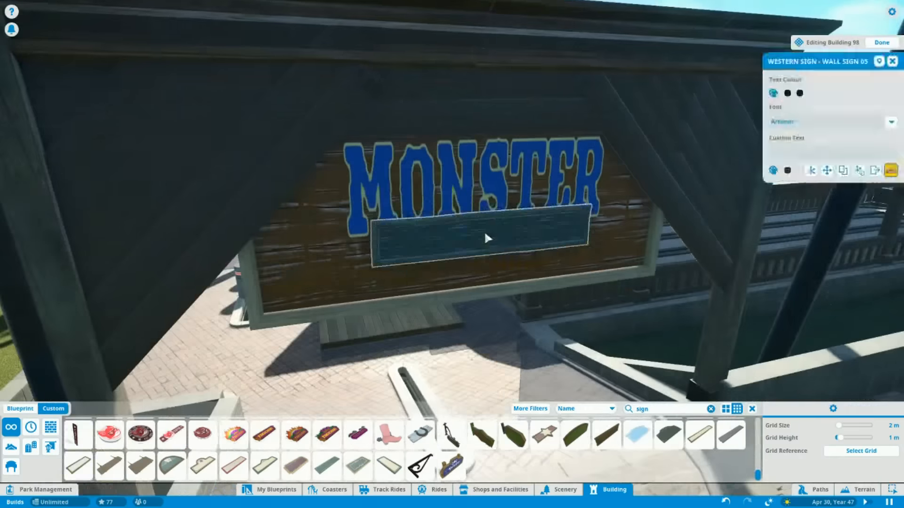
- Try wooden and lit wall signs, then confirm the LochNess Monster lettering placement
left_click(605, 435)
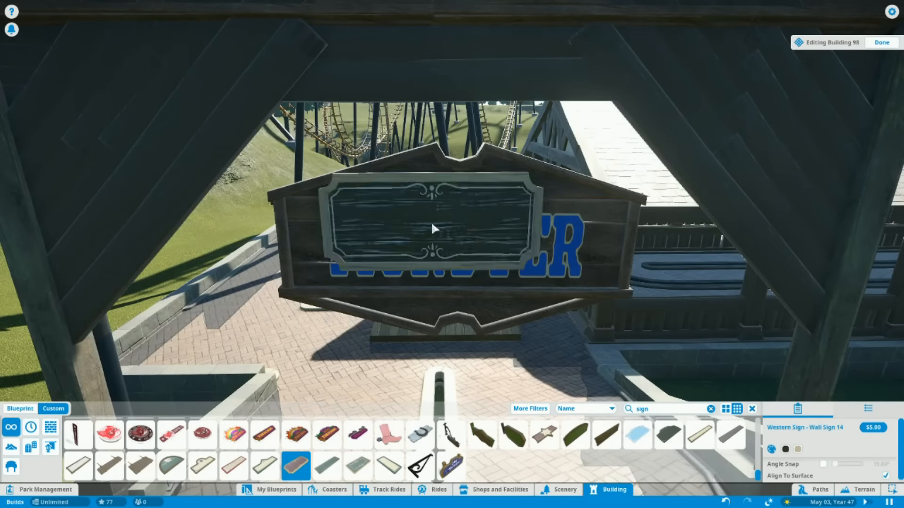
left_click(637, 435)
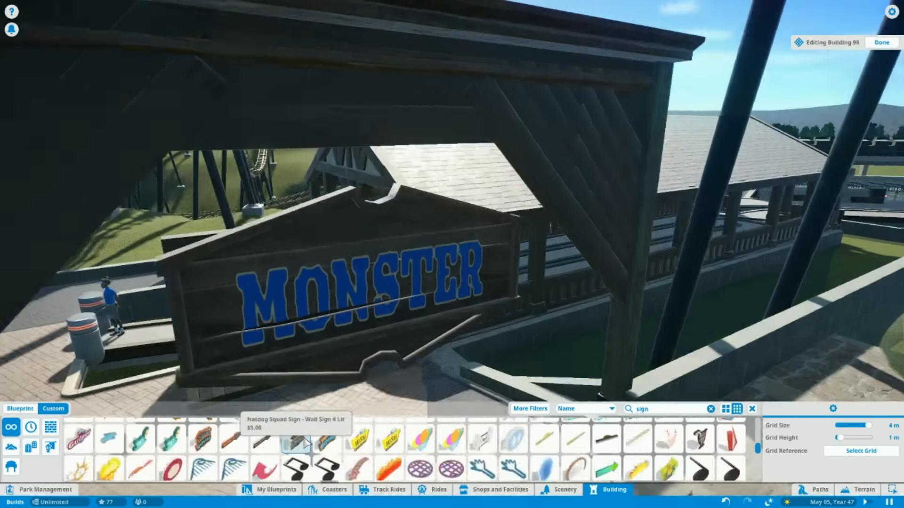
left_click(451, 434)
type("The")
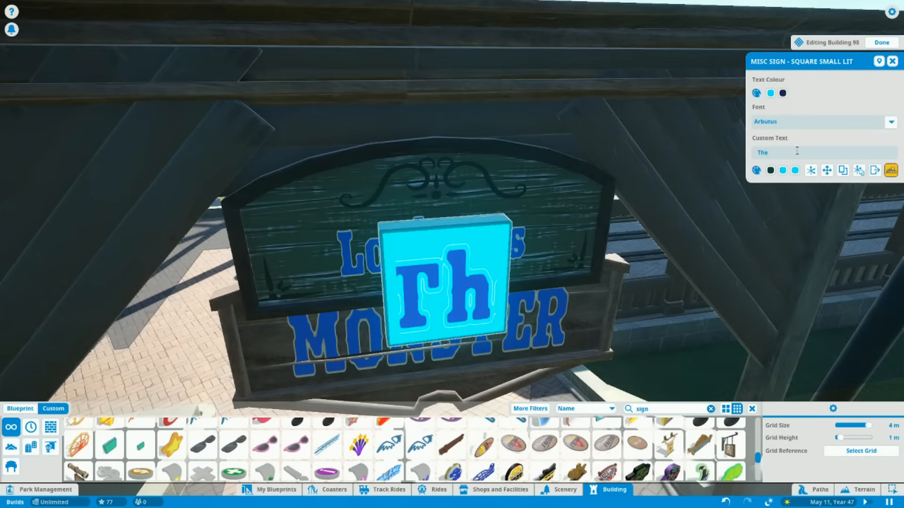
left_click(529, 409)
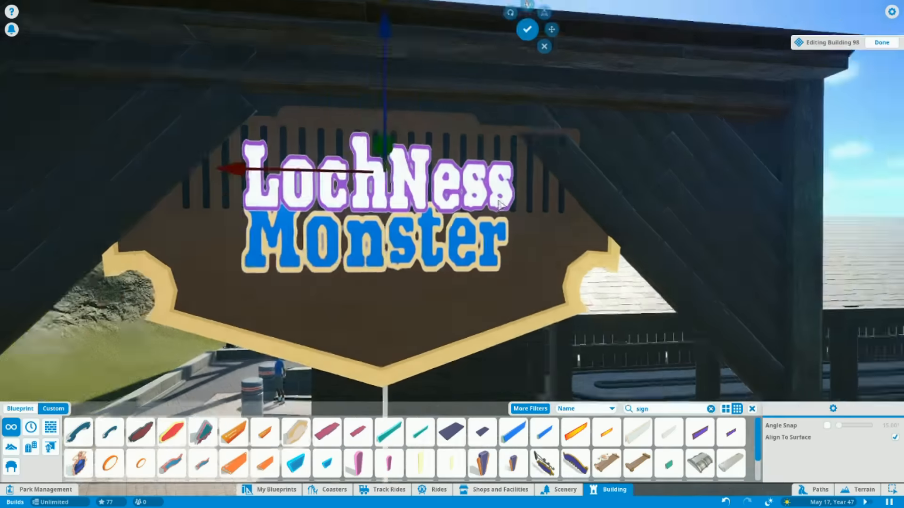
left_click(375, 179)
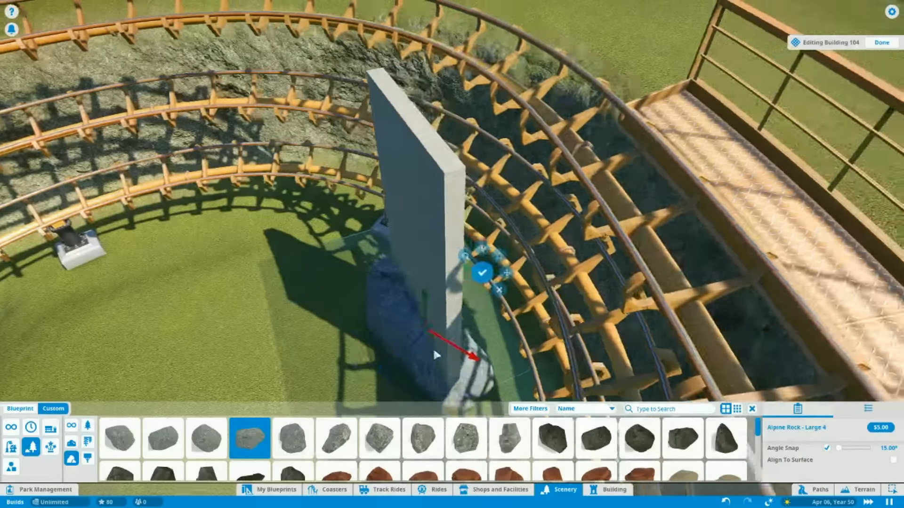
- Stack large Alpine Rock boulders against the concrete wall and over the spiral
left_click(293, 438)
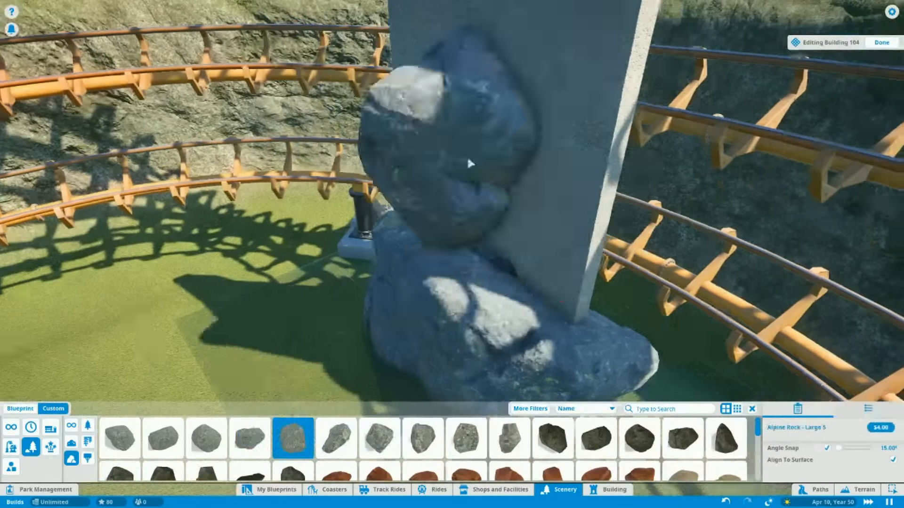
left_click(163, 438)
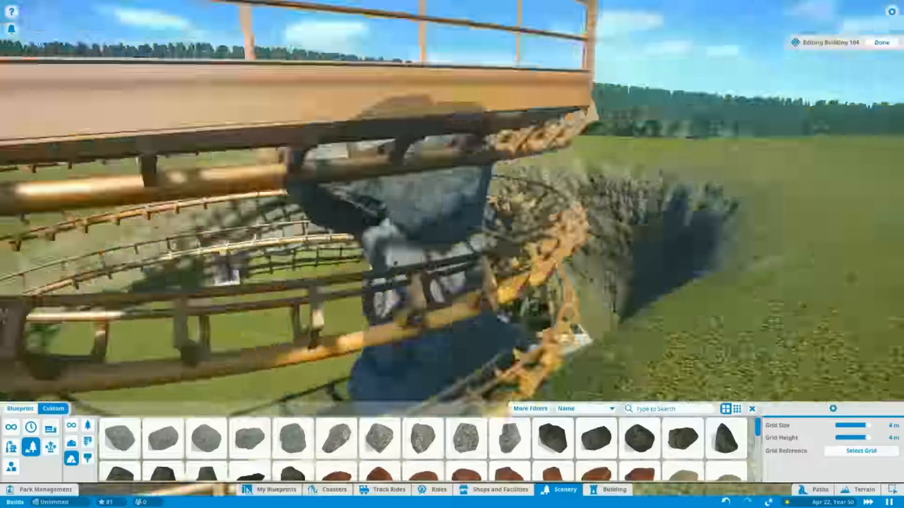
left_click(249, 438)
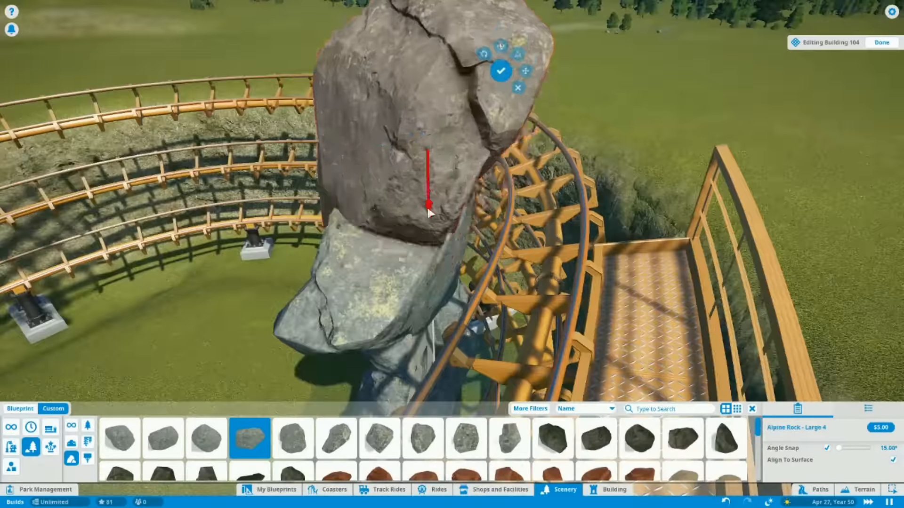
left_click(380, 439)
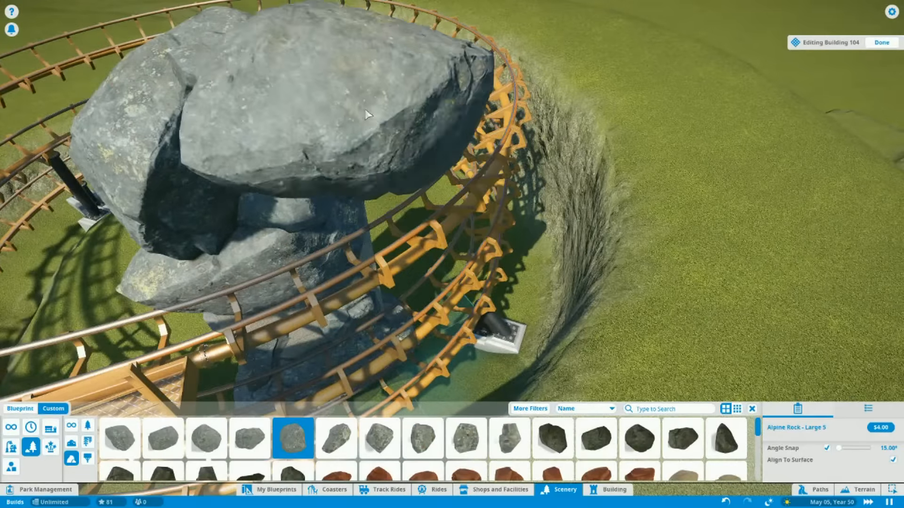
left_click(249, 439)
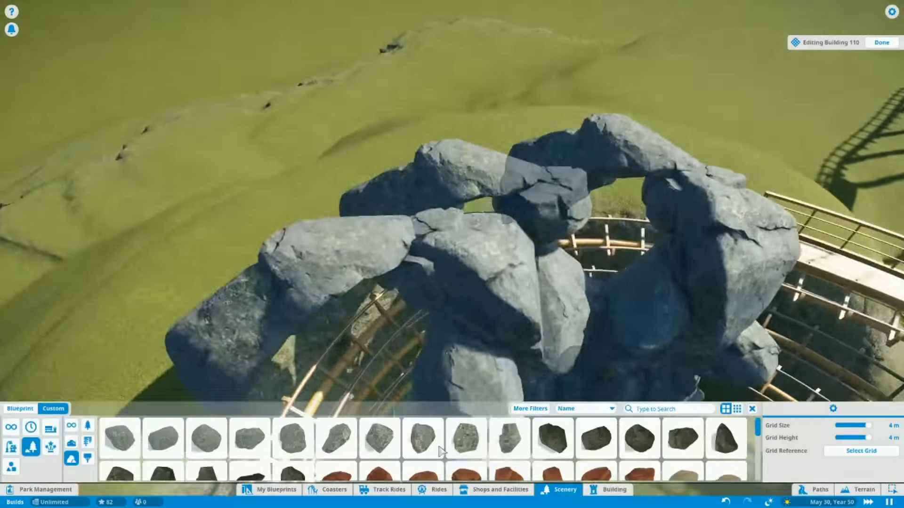
left_click(164, 439)
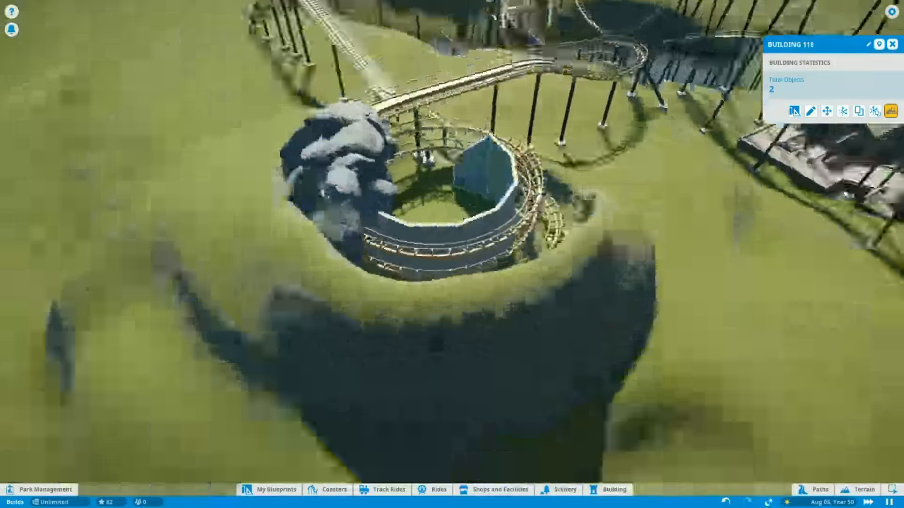
- Add more boulders and a small rock along the spiral tunnel's rim
left_click(857, 490)
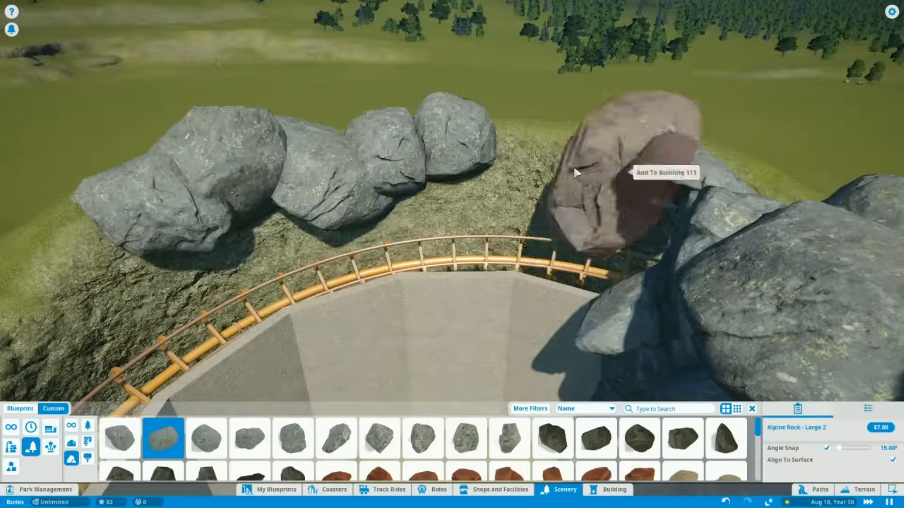
left_click(249, 439)
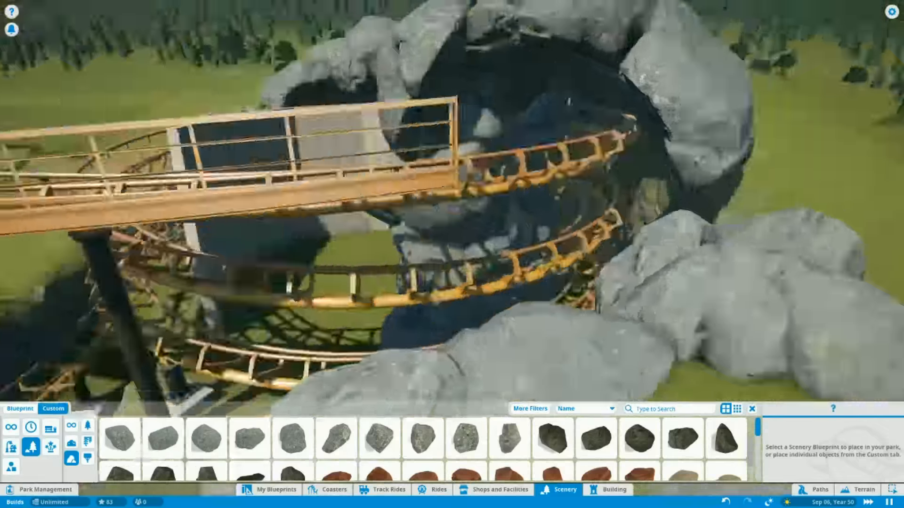
left_click(119, 439)
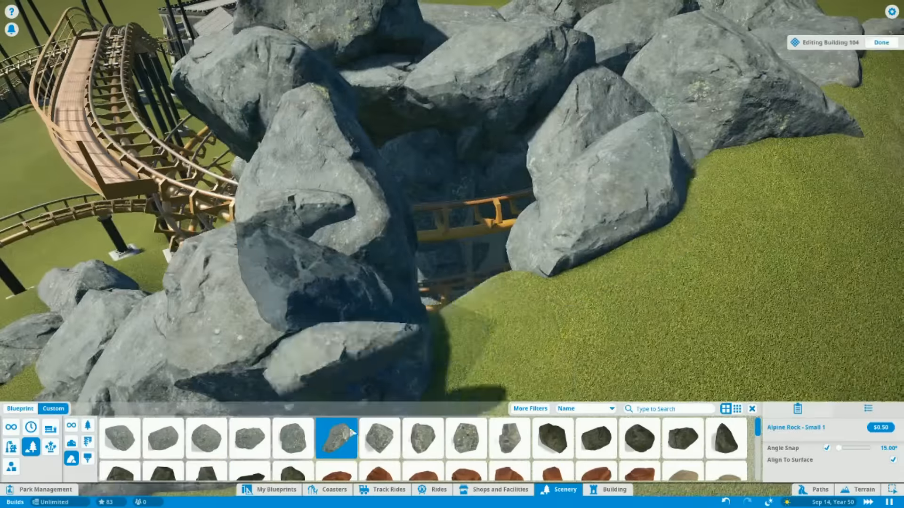
left_click(379, 438)
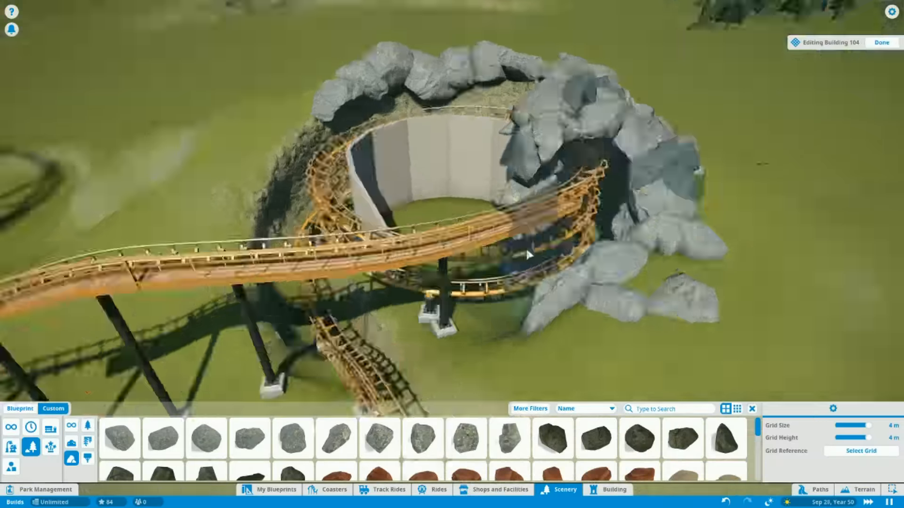
- Place rotated Alpine Rock - Large boulders beside the track supports and beneath the track
left_click(337, 438)
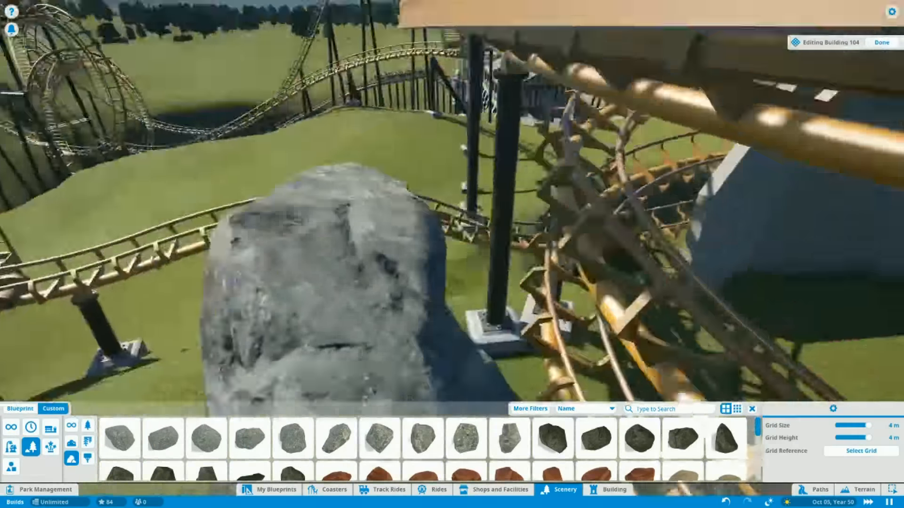
left_click(250, 439)
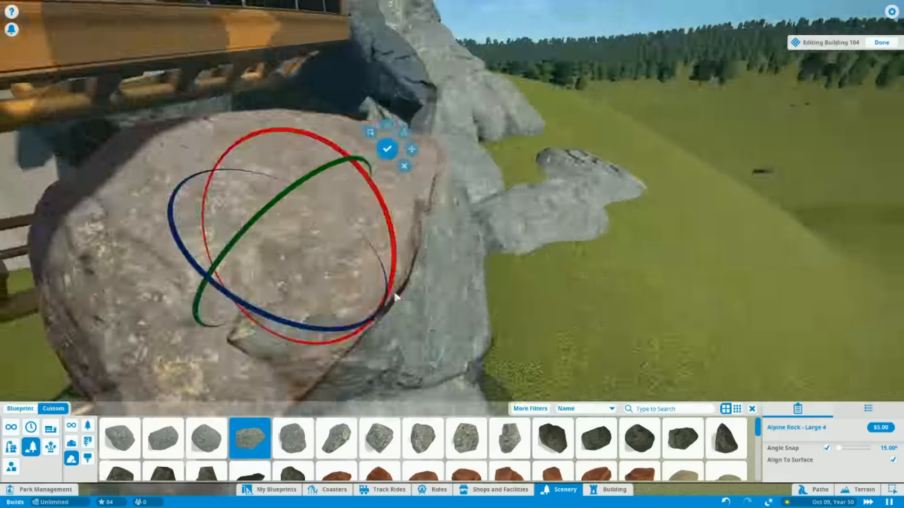
left_click(119, 439)
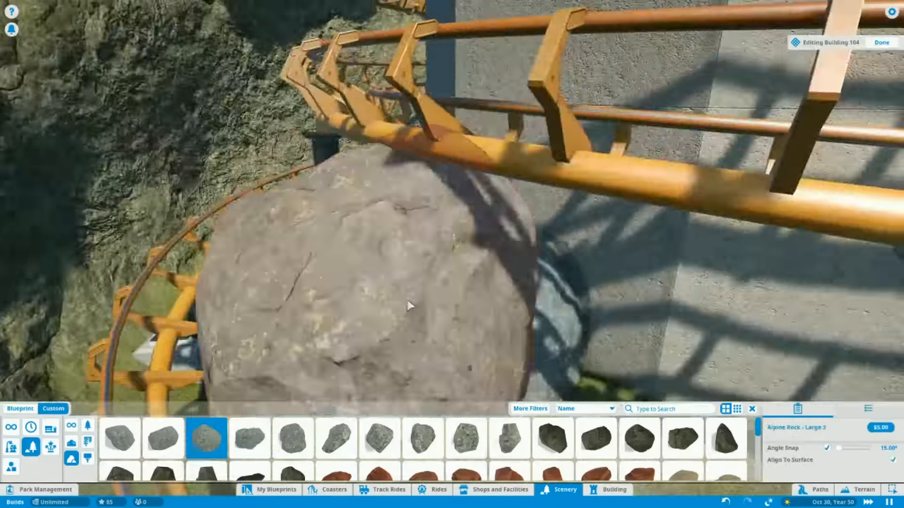
left_click(378, 439)
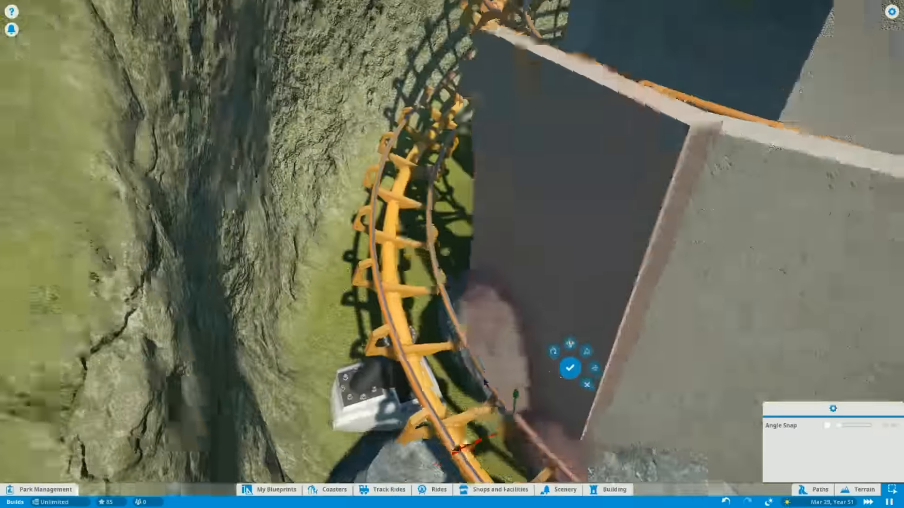
- Search the Building pieces for 'rough' wall parts
left_click(570, 369)
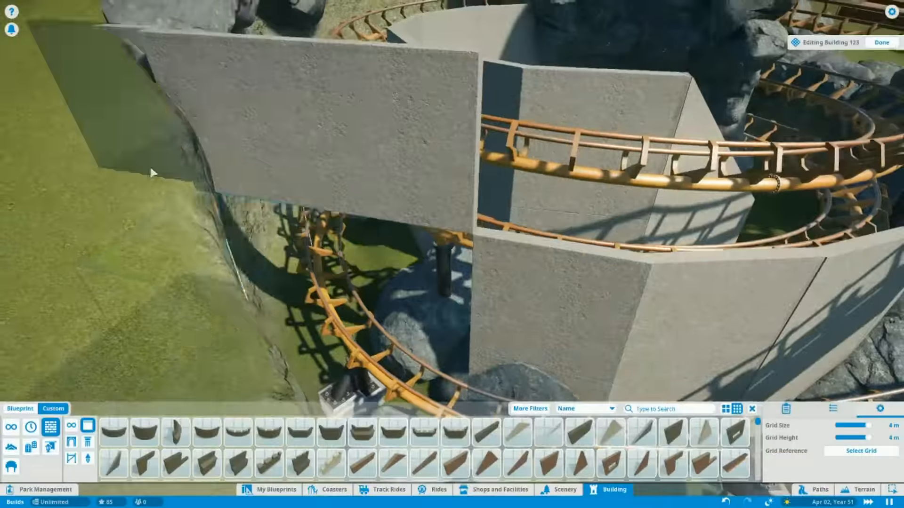
type("rough")
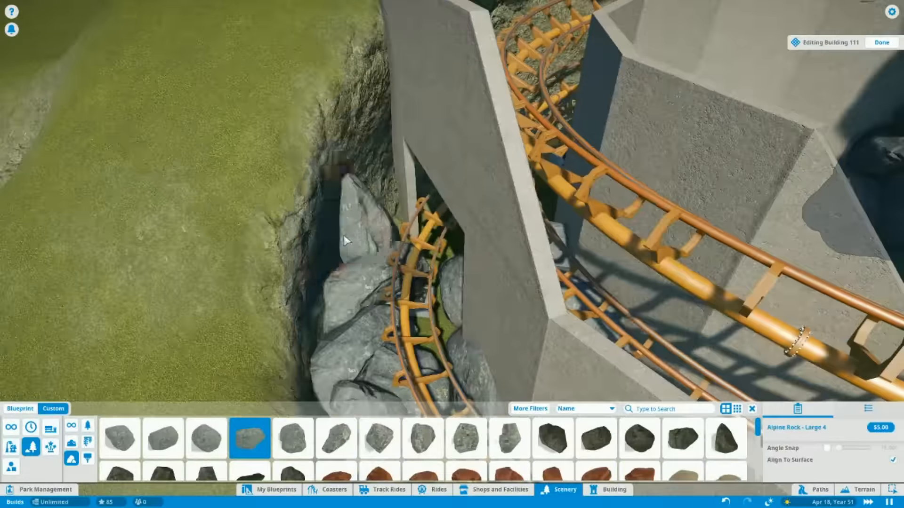
- Fill the wall gap and tunnel opening with alpine boulders and small rocks
left_click(293, 438)
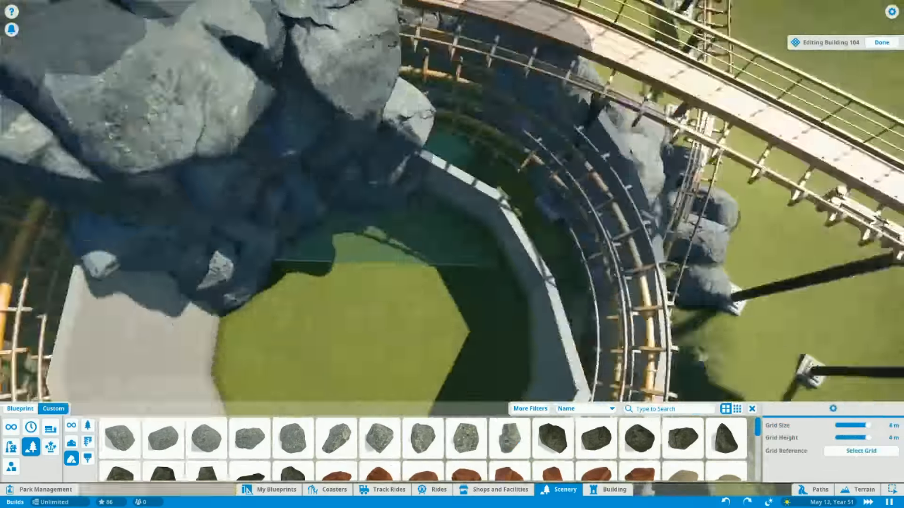
left_click(881, 42)
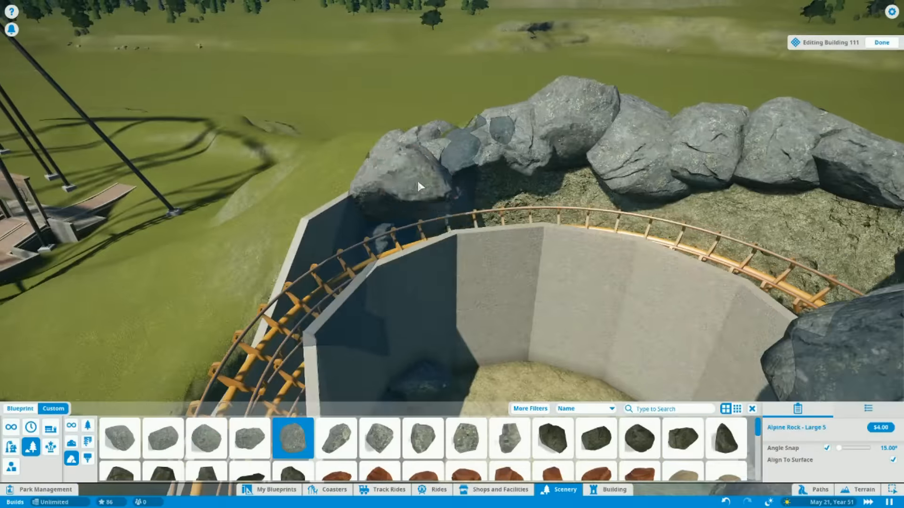
left_click(422, 439)
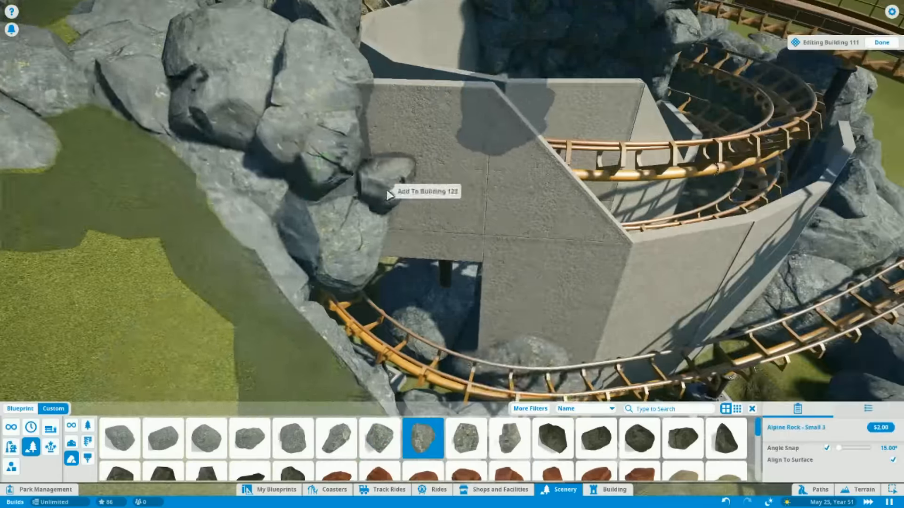
left_click(292, 438)
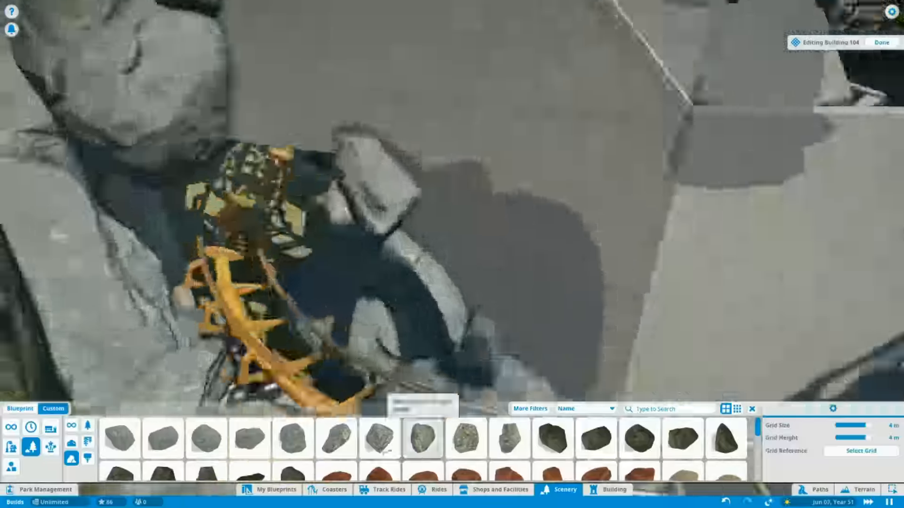
left_click(422, 438)
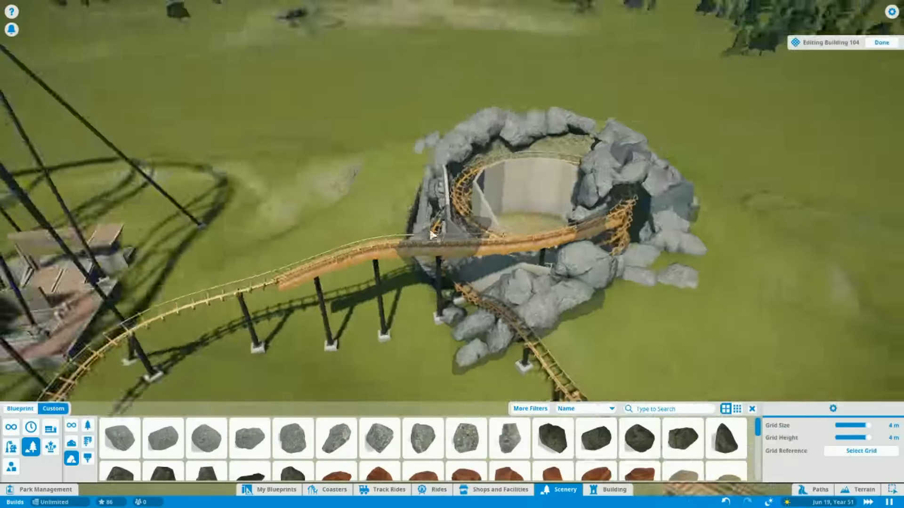
left_click(337, 439)
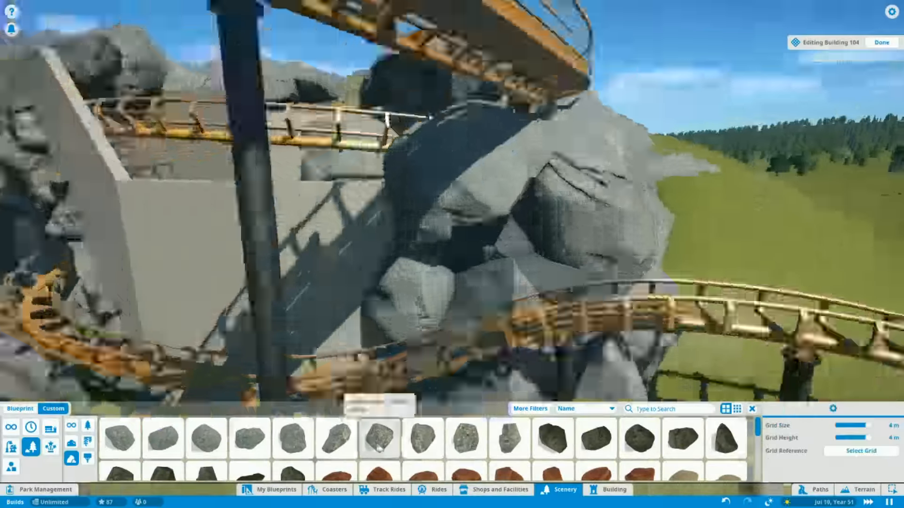
- Edit further rock groups, placing boulders over the track opening and inside the spiral tunnel
left_click(881, 42)
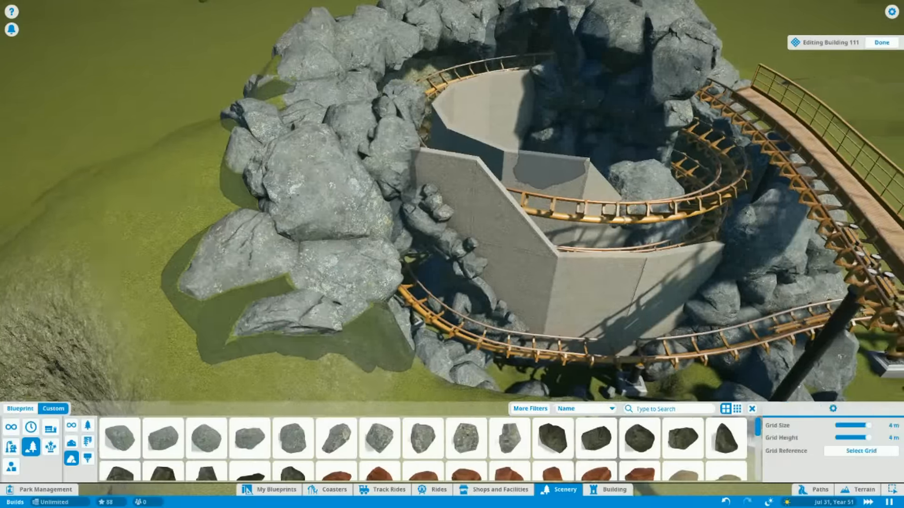
left_click(249, 439)
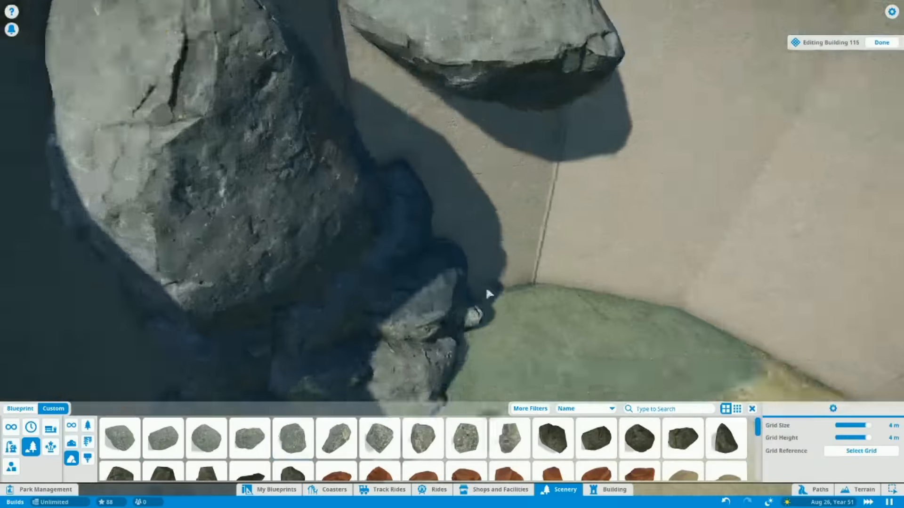
left_click(249, 438)
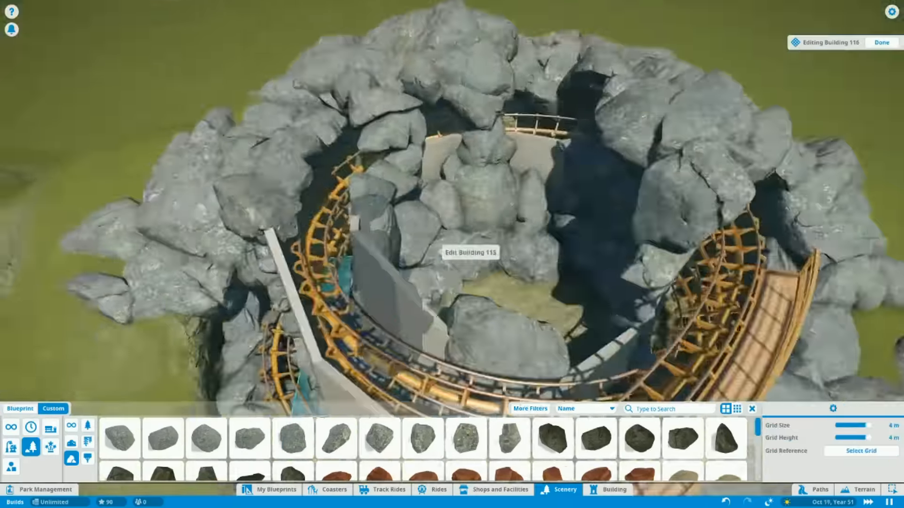
left_click(249, 439)
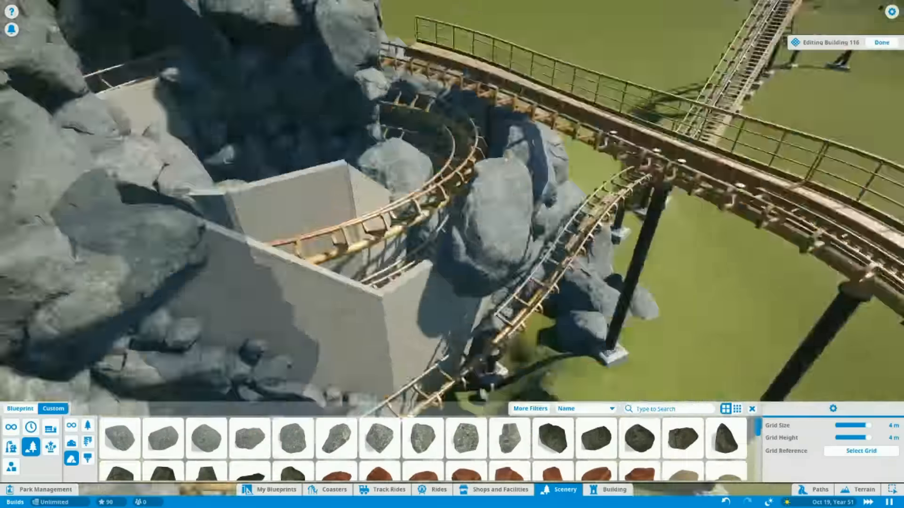
left_click(465, 438)
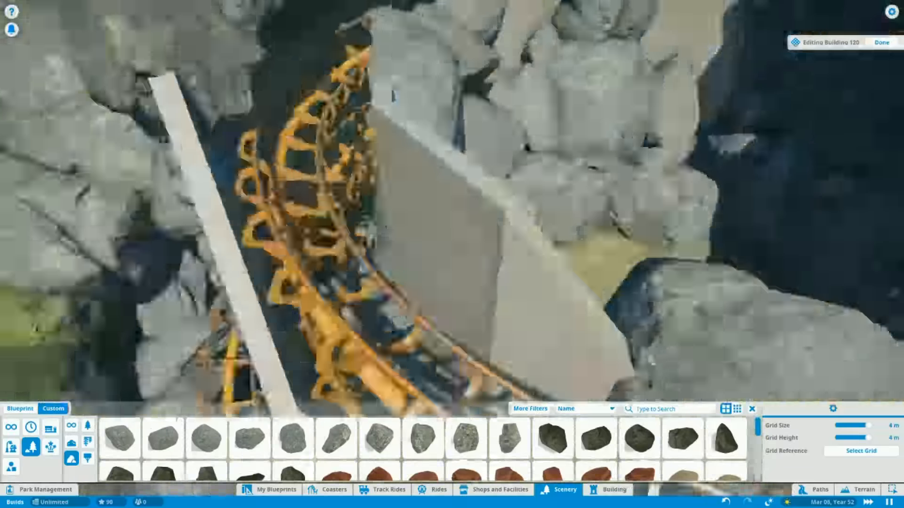
left_click(379, 438)
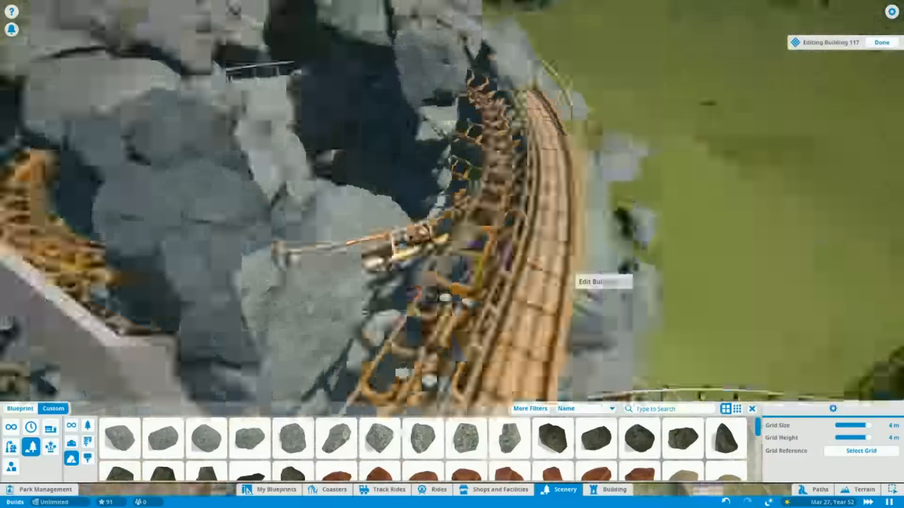
left_click(613, 490)
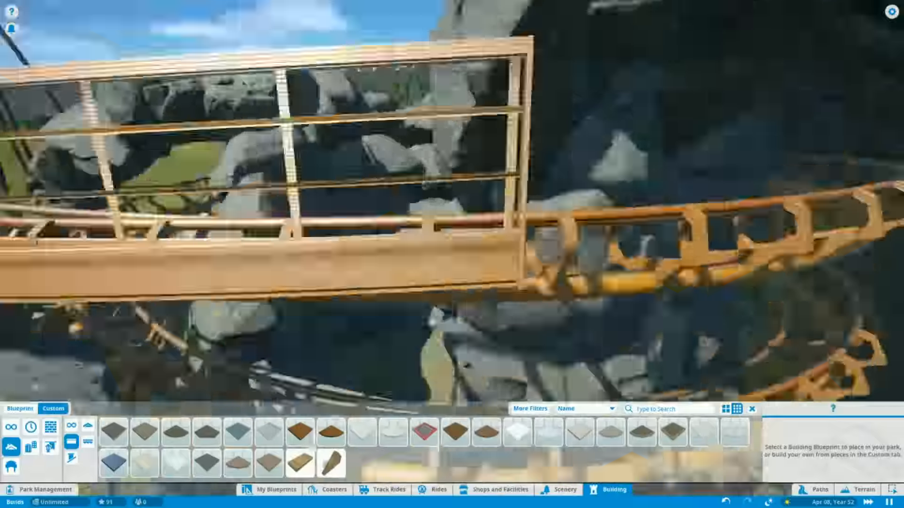
- Place a different large alpine boulder on top of the rock mound
left_click(564, 490)
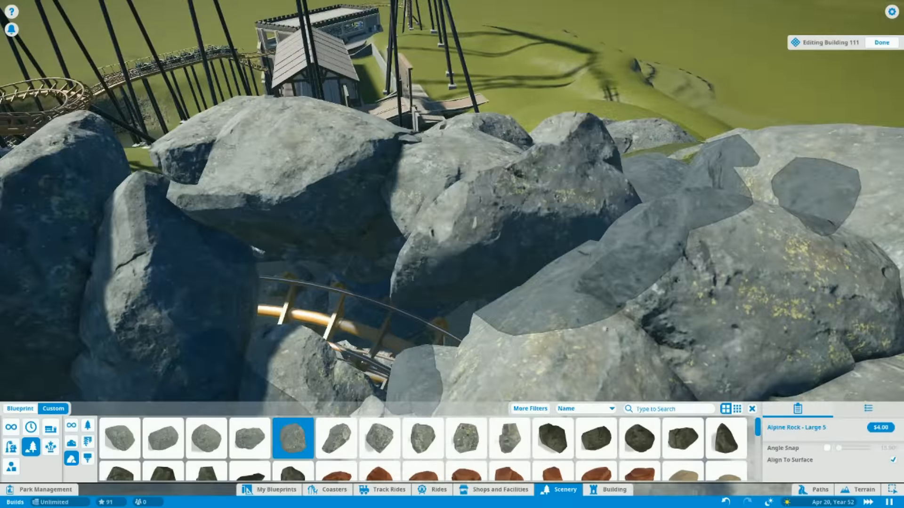
left_click(163, 438)
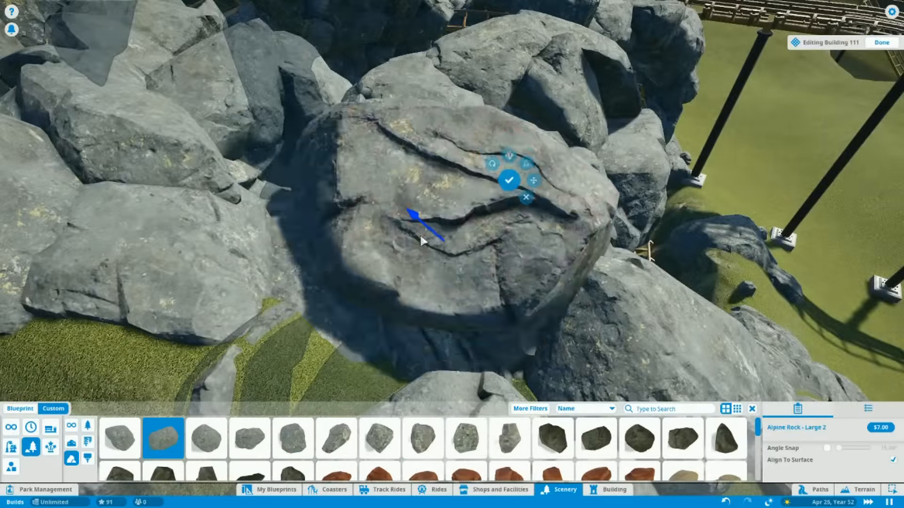
left_click(379, 439)
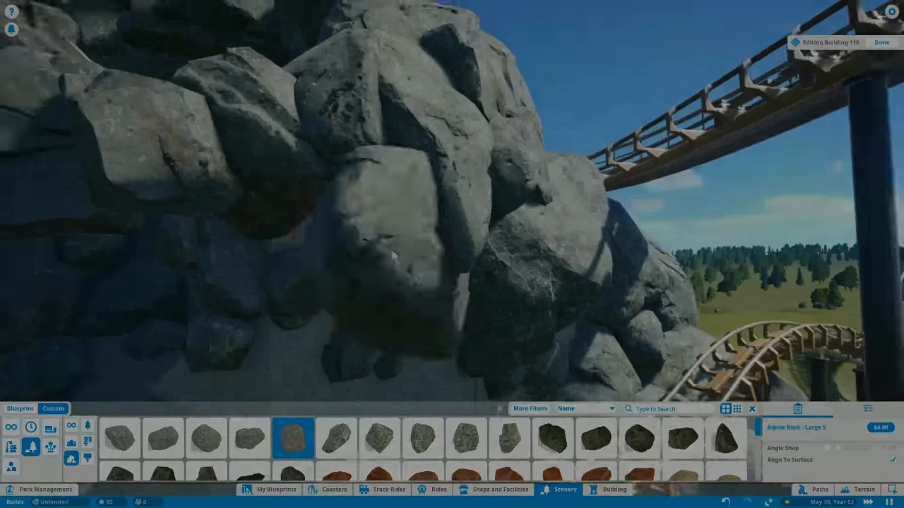
- Click Done to close rock scenery editing
left_click(881, 41)
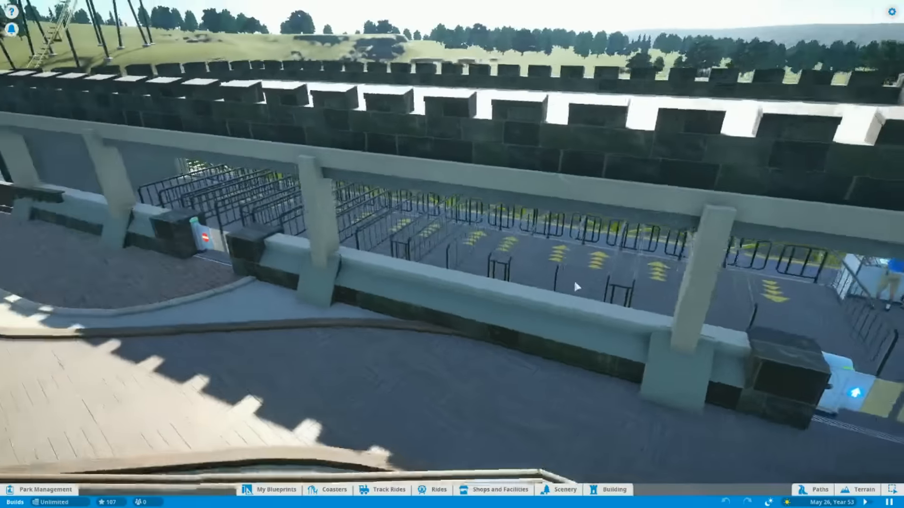
scroll("down", 3)
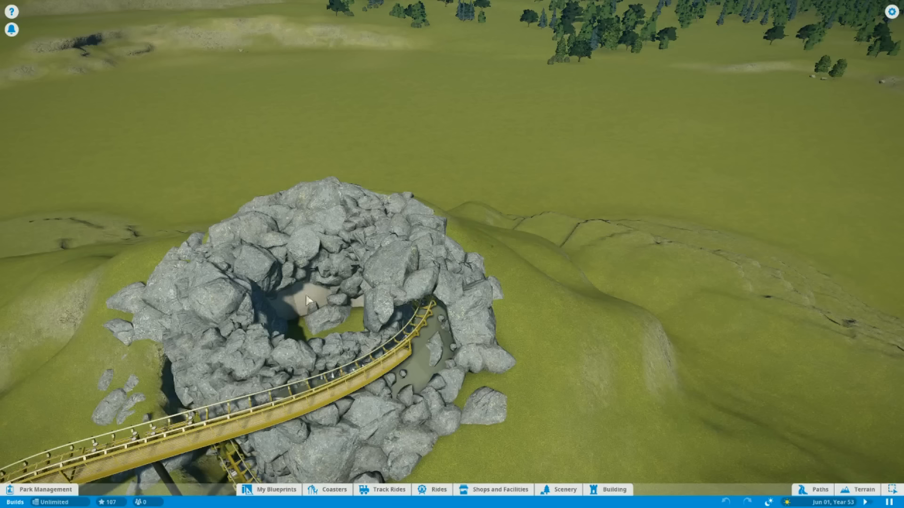
mouse_move(336, 183)
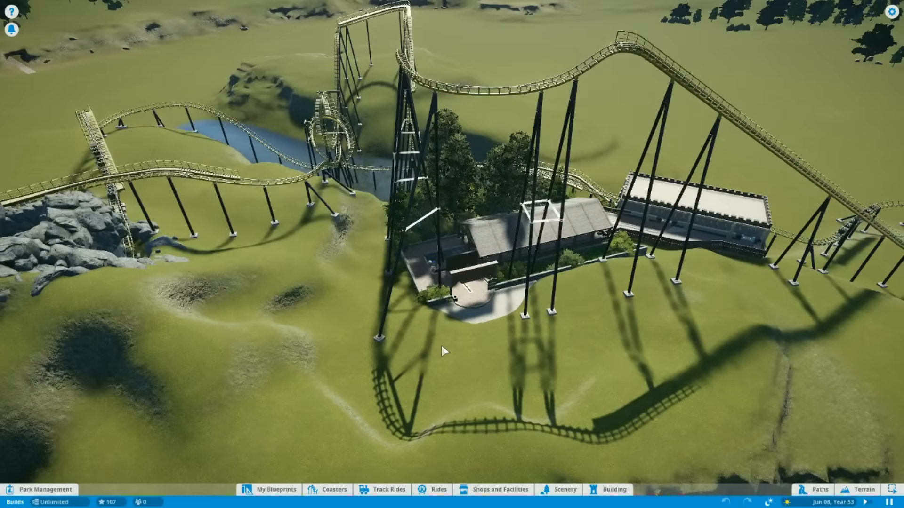
mouse_move(486, 361)
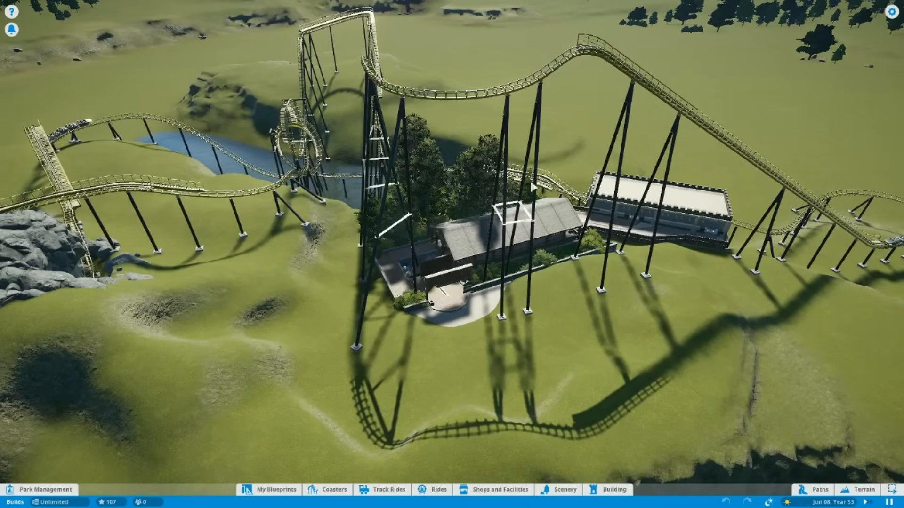
mouse_move(465, 327)
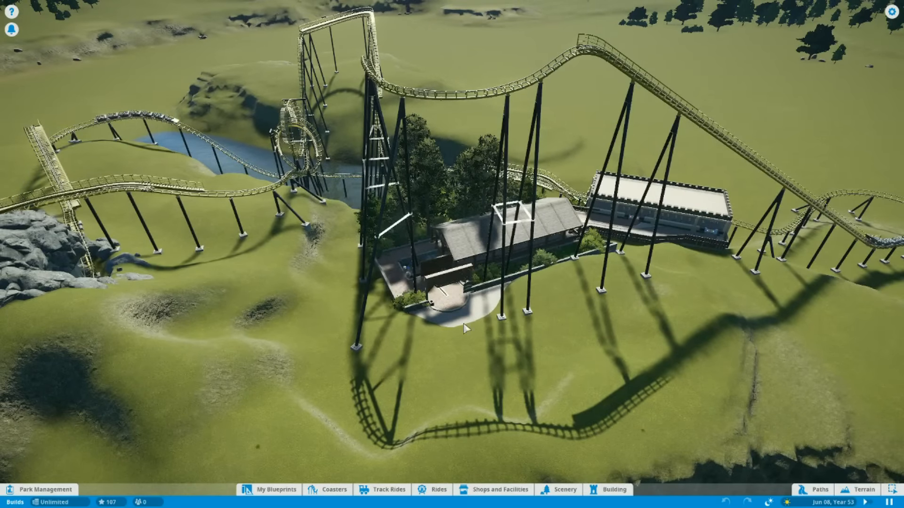